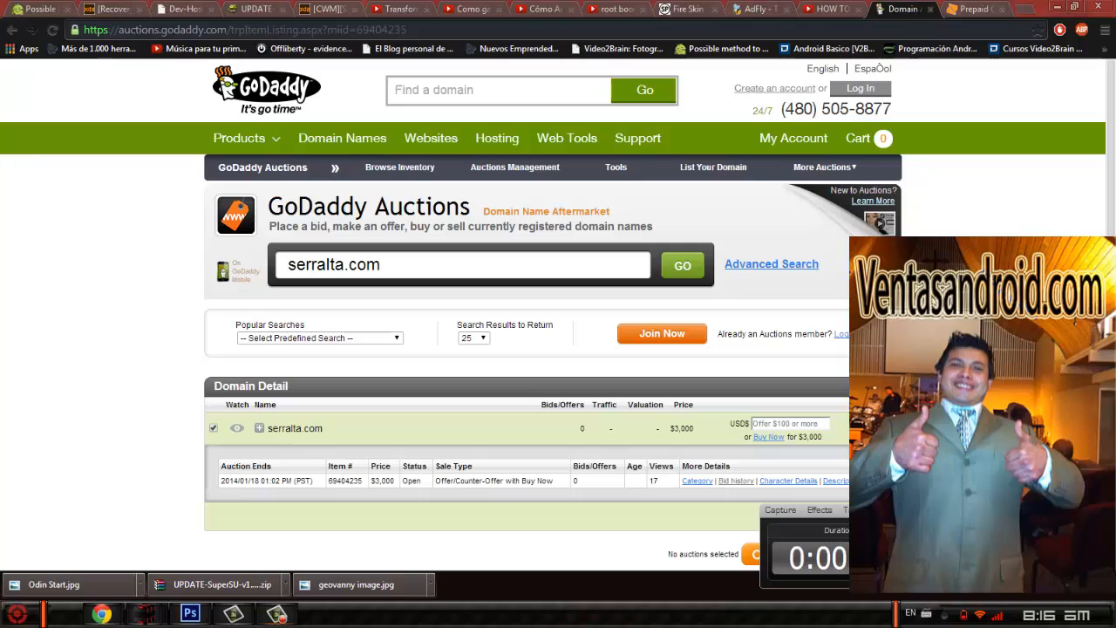
Step: Open the Boost Mobile Shop > Phones catalogue and scroll through the phone list
{"action": "left_click", "coordinate": [972, 9]}
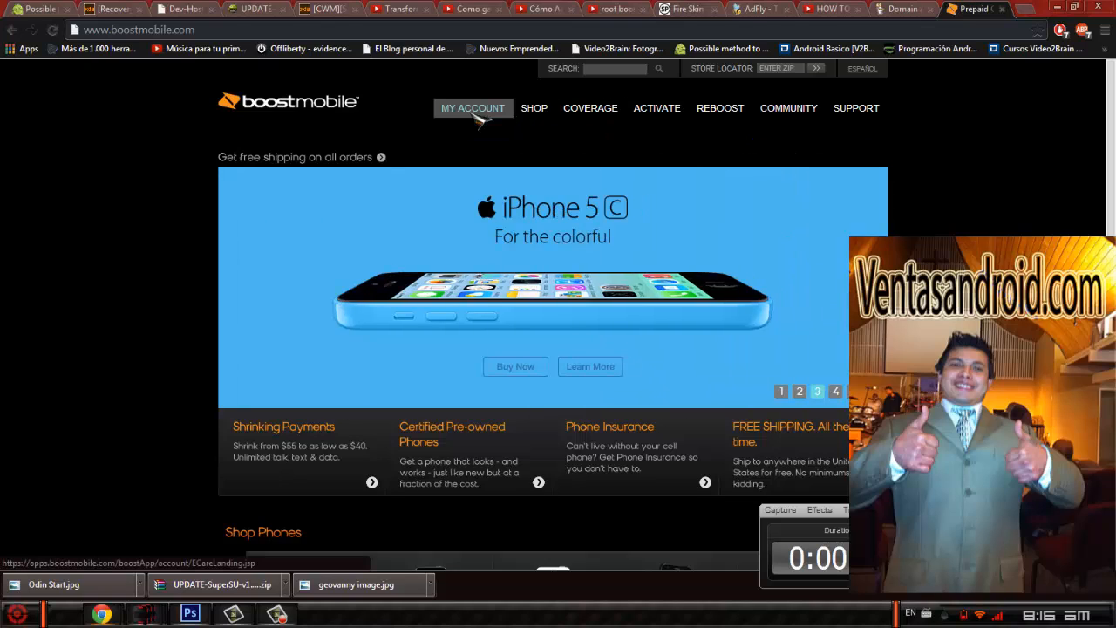
{"action": "left_click", "coordinate": [534, 107]}
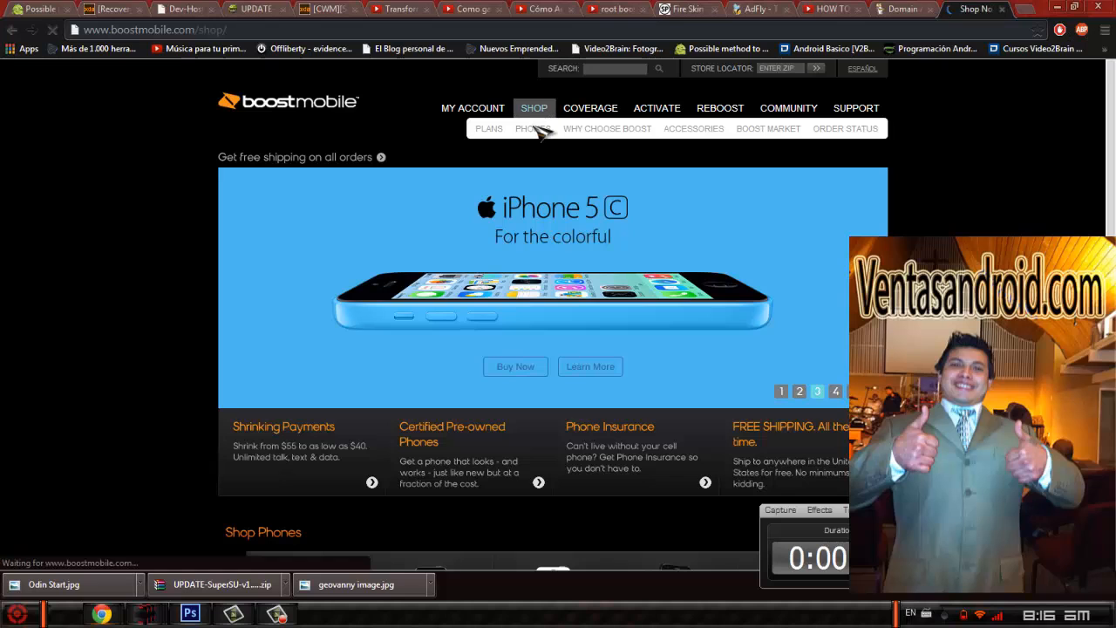
{"action": "left_click", "coordinate": [534, 107]}
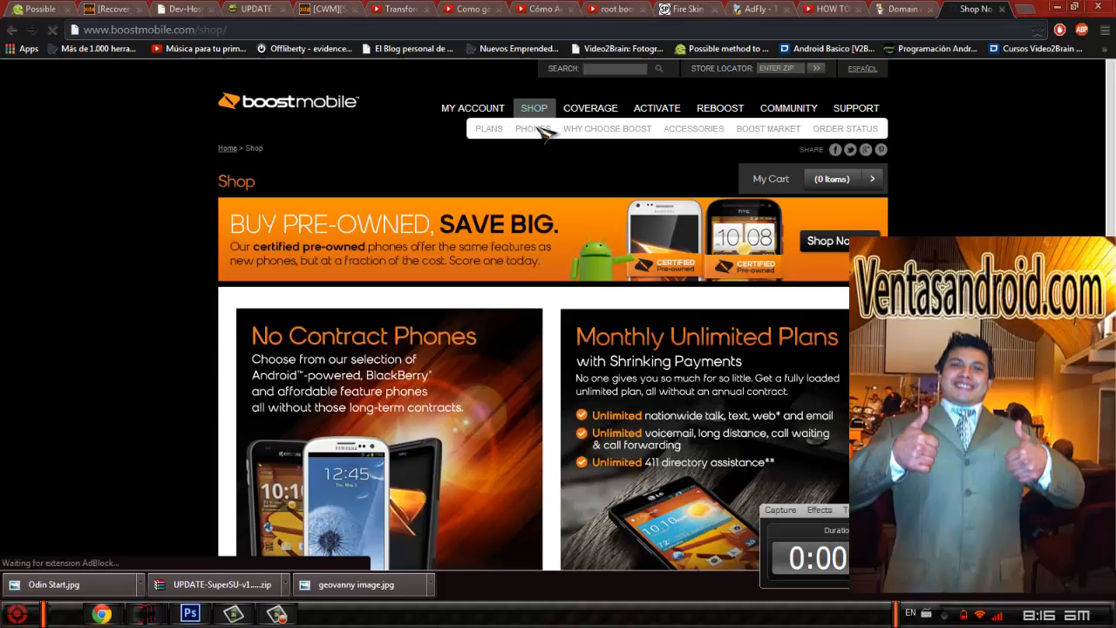
{"action": "left_click", "coordinate": [528, 128]}
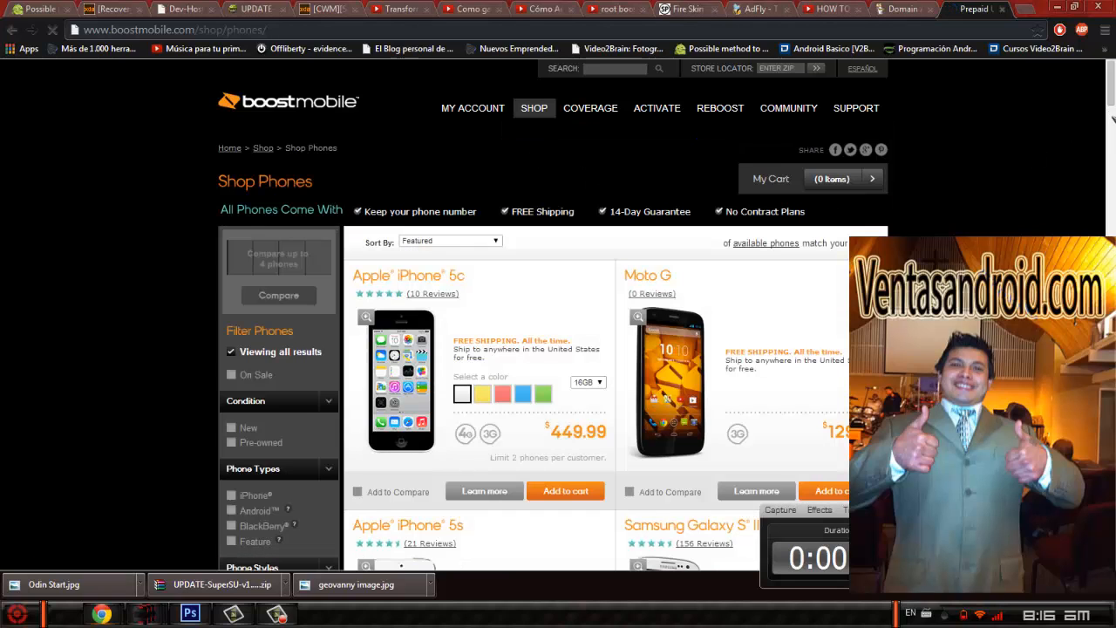
{"action": "scroll", "scroll_direction": "down", "scroll_amount": 3}
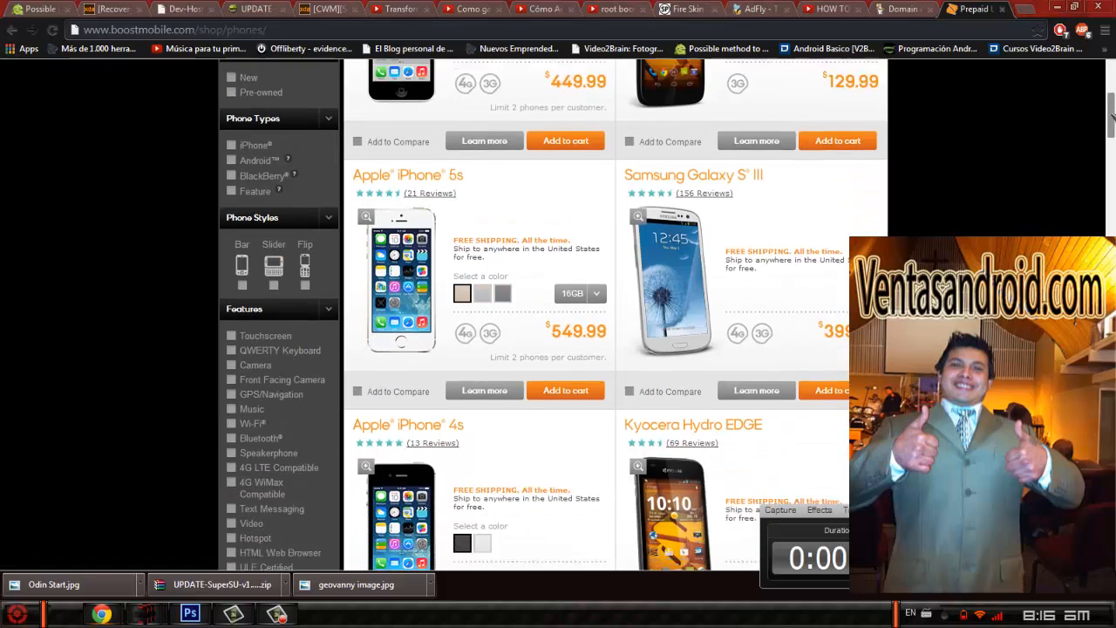
{"action": "scroll", "scroll_direction": "down", "scroll_amount": 3}
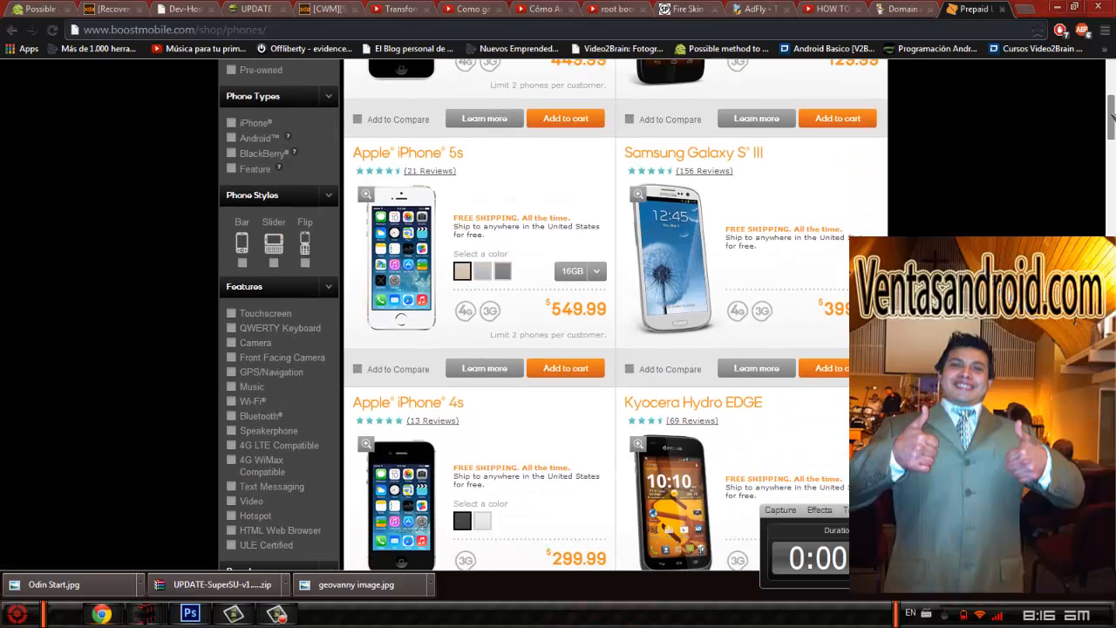
{"action": "scroll", "scroll_direction": "down", "scroll_amount": 3}
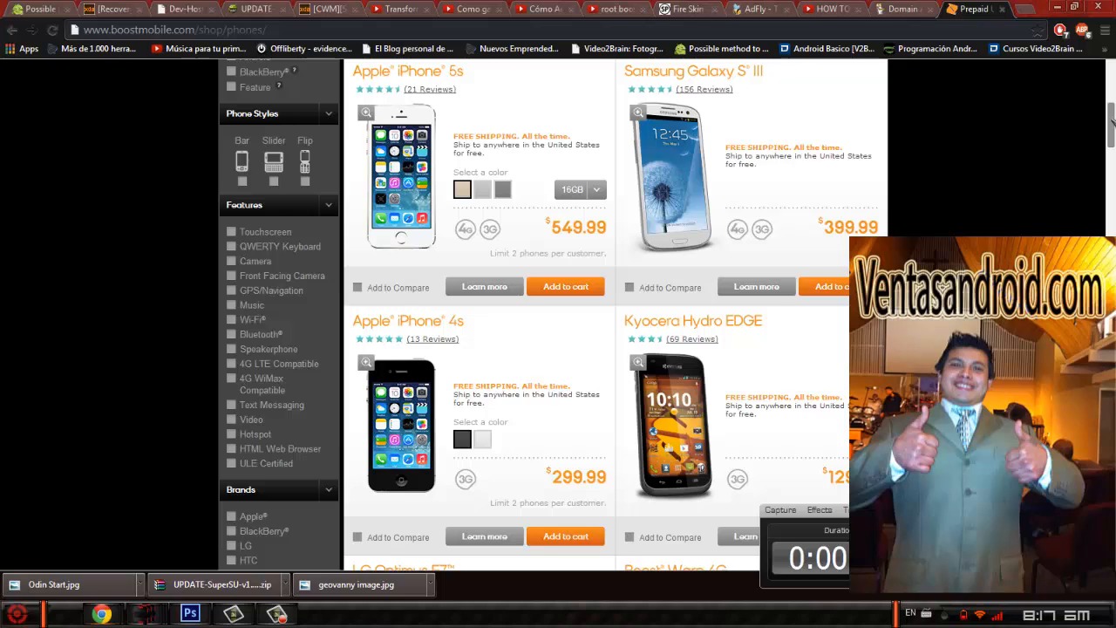
{"action": "scroll", "scroll_direction": "down", "scroll_amount": 3}
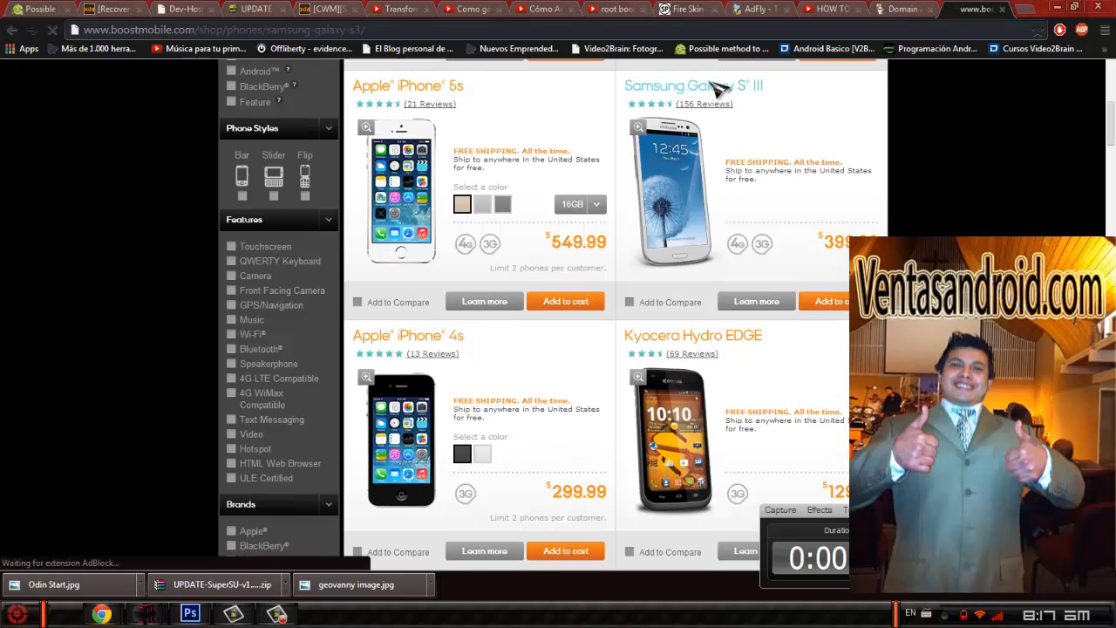
Step: Open the Galaxy S III page, dismiss the survey, and load its hero.png image alone
{"action": "left_click", "coordinate": [693, 86]}
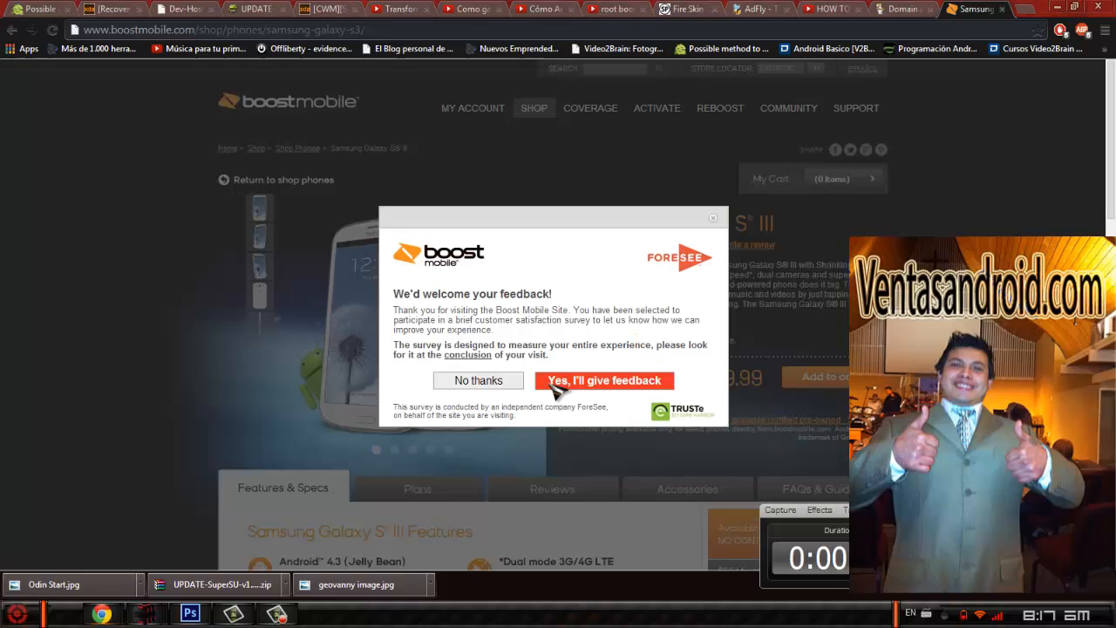
{"action": "left_click", "coordinate": [478, 380]}
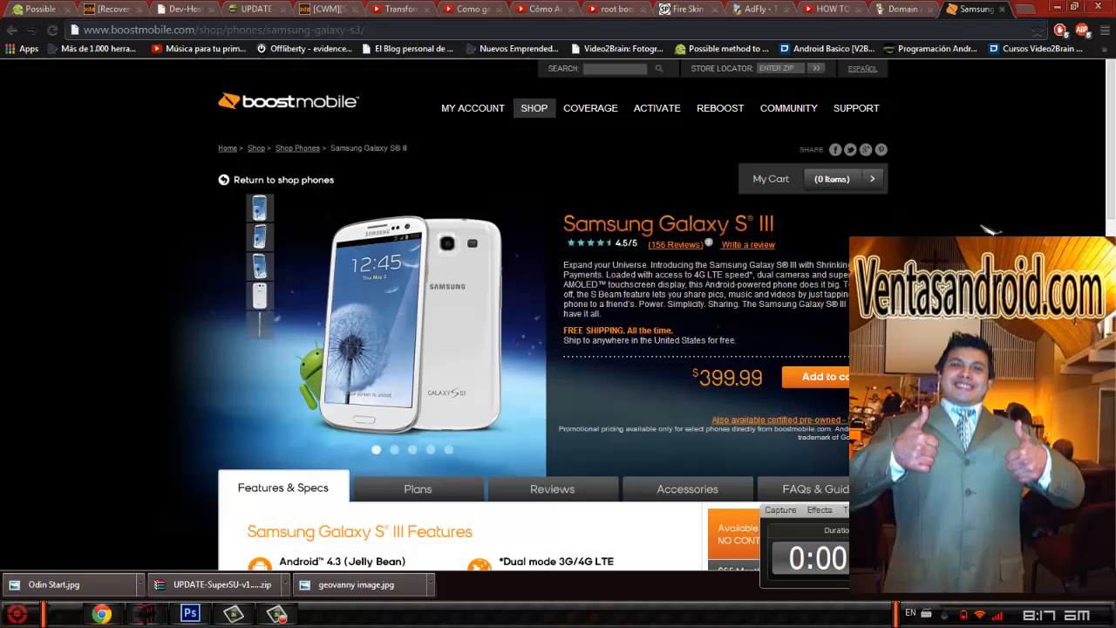
{"action": "scroll", "scroll_direction": "down", "scroll_amount": 3}
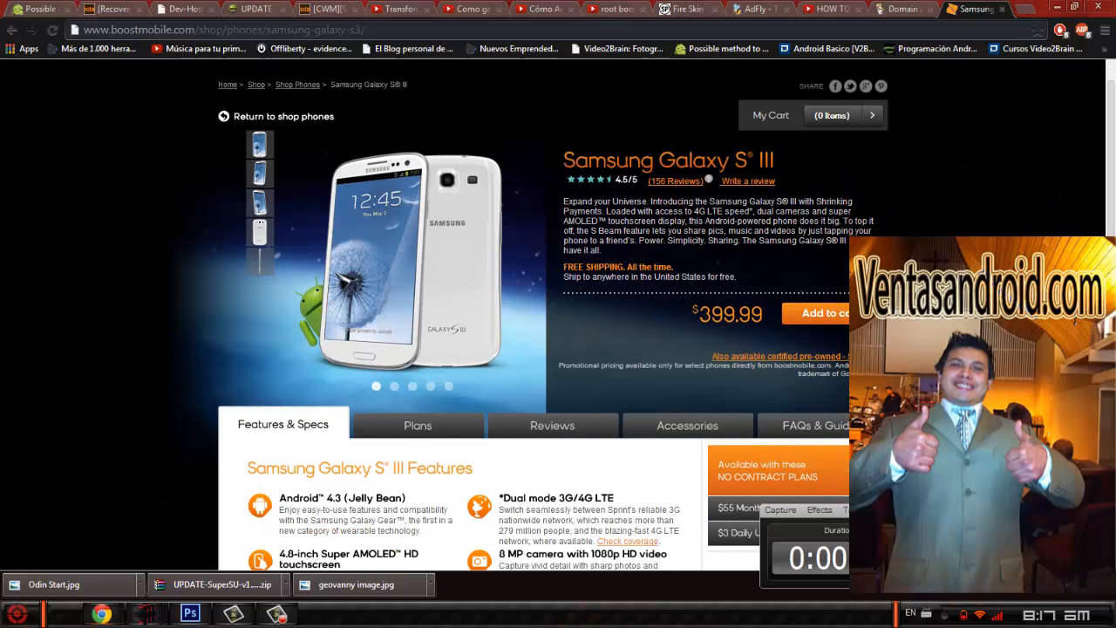
{"action": "right_click", "coordinate": [393, 262]}
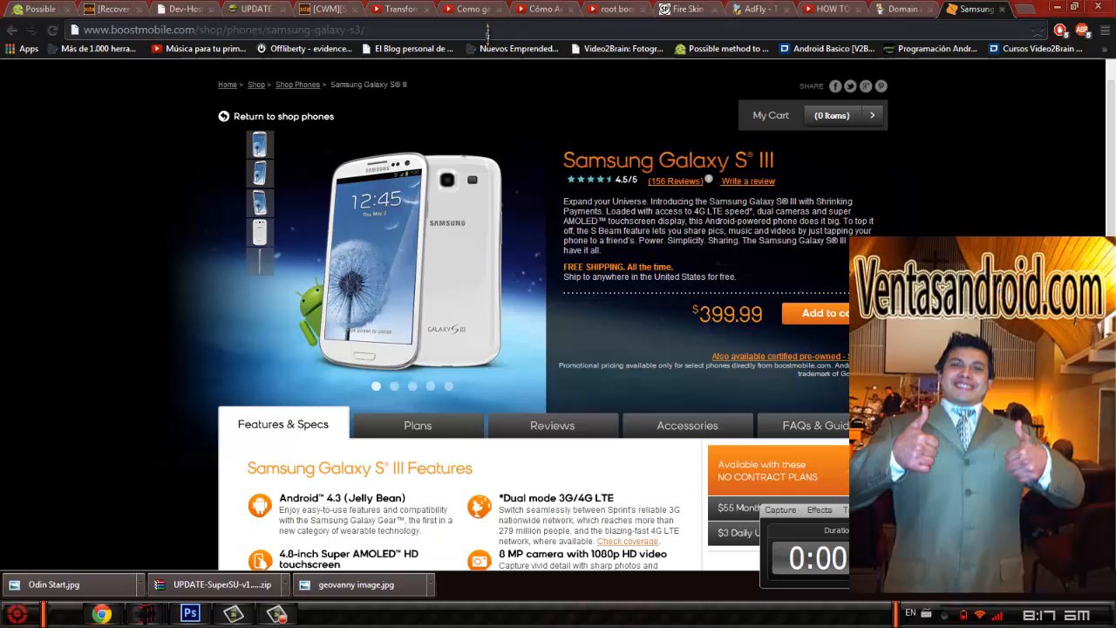
{"action": "type", "text": "http://www.boostmobile.com/shop/phones/_images/phones/samsung-galaxy-s3/hero.png"}
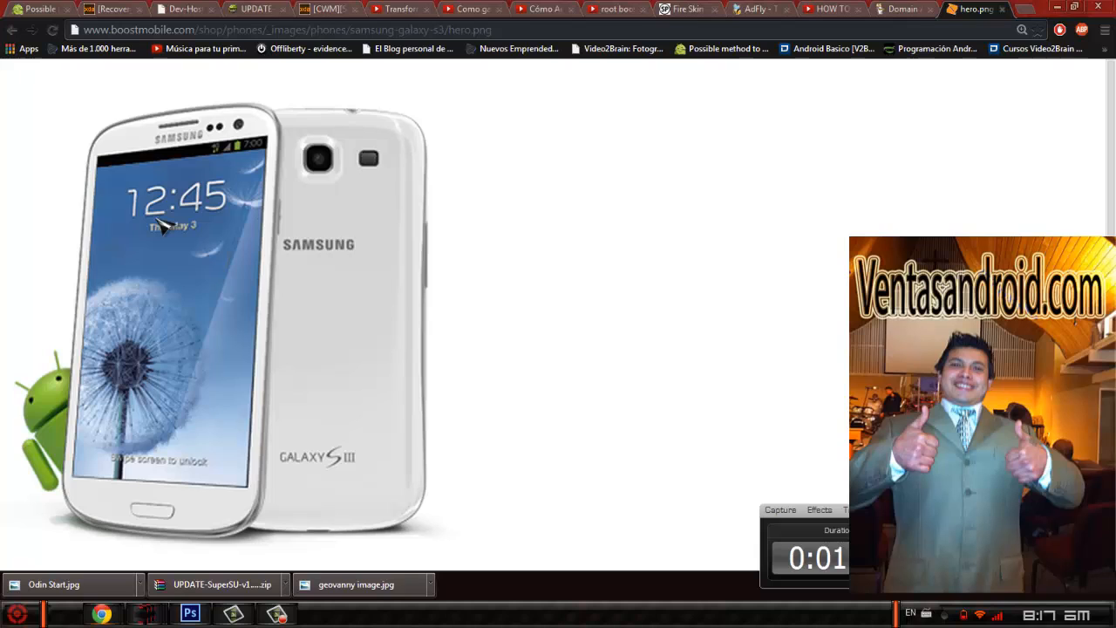
{"action": "mouse_move", "coordinate": [650, 126]}
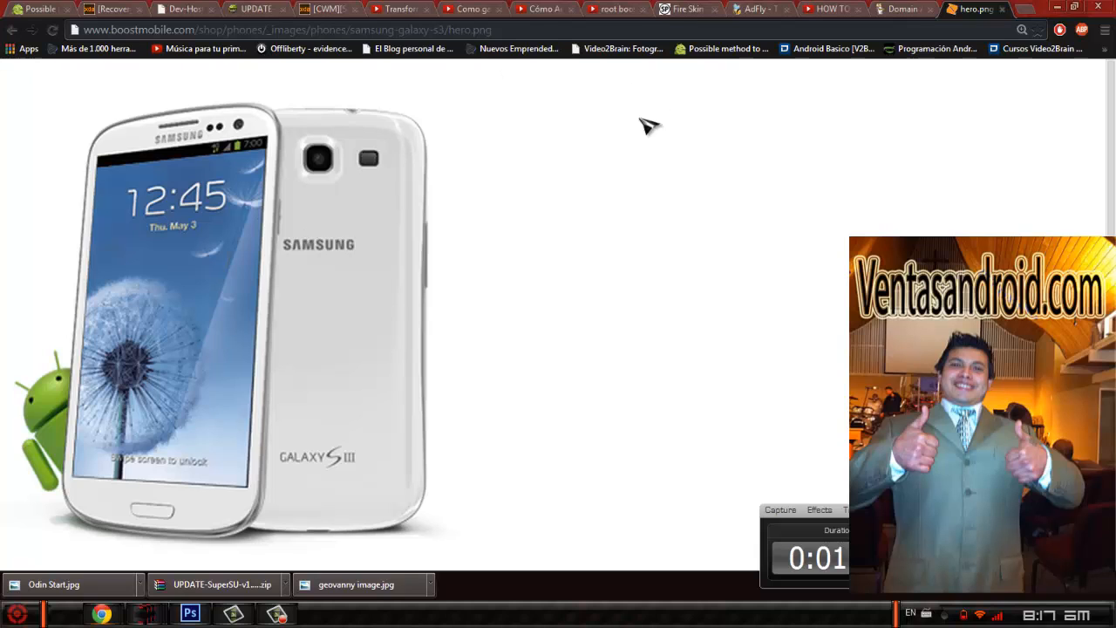
Step: View the Dev-Host page for TWRP-2630_d2spr_naddict.zip and select 'TWRP' to look it up
{"action": "left_click", "coordinate": [327, 9]}
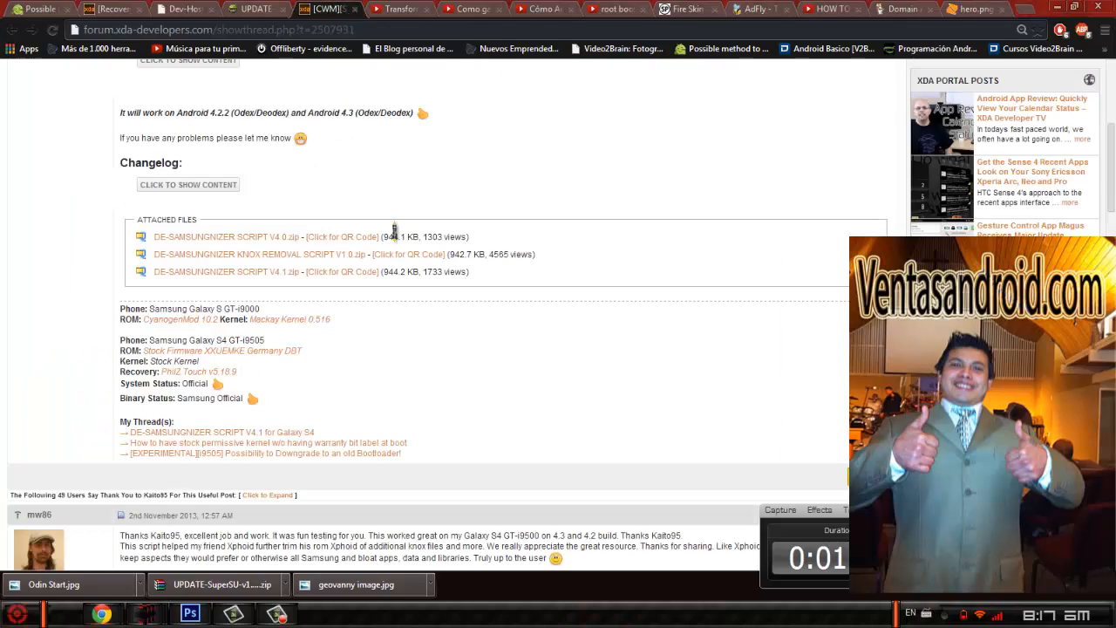
{"action": "mouse_move", "coordinate": [578, 207]}
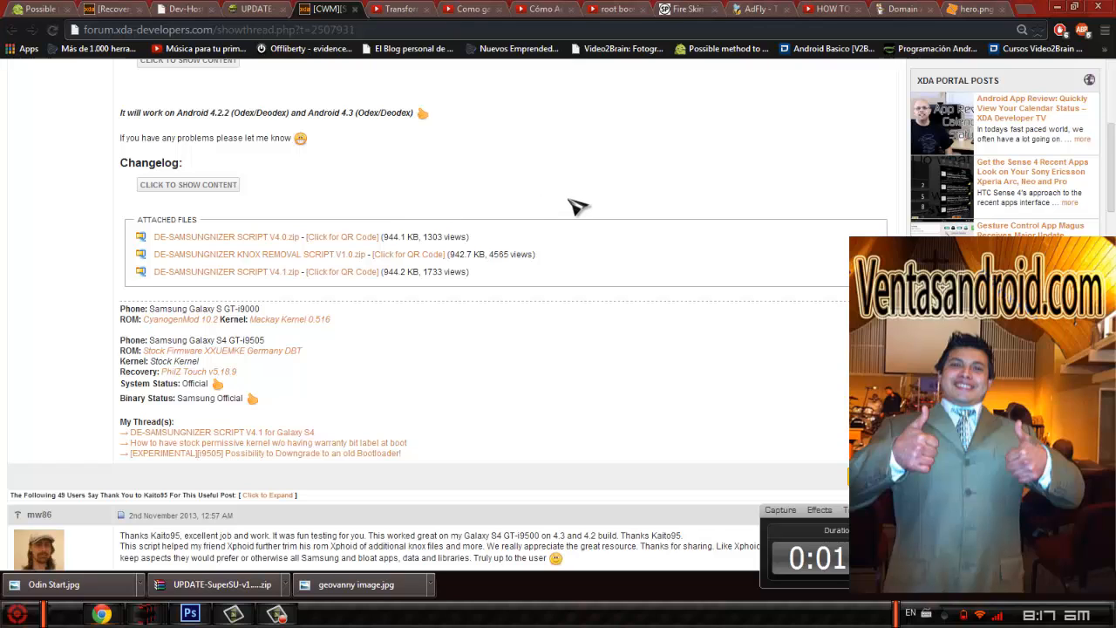
{"action": "left_click", "coordinate": [179, 9]}
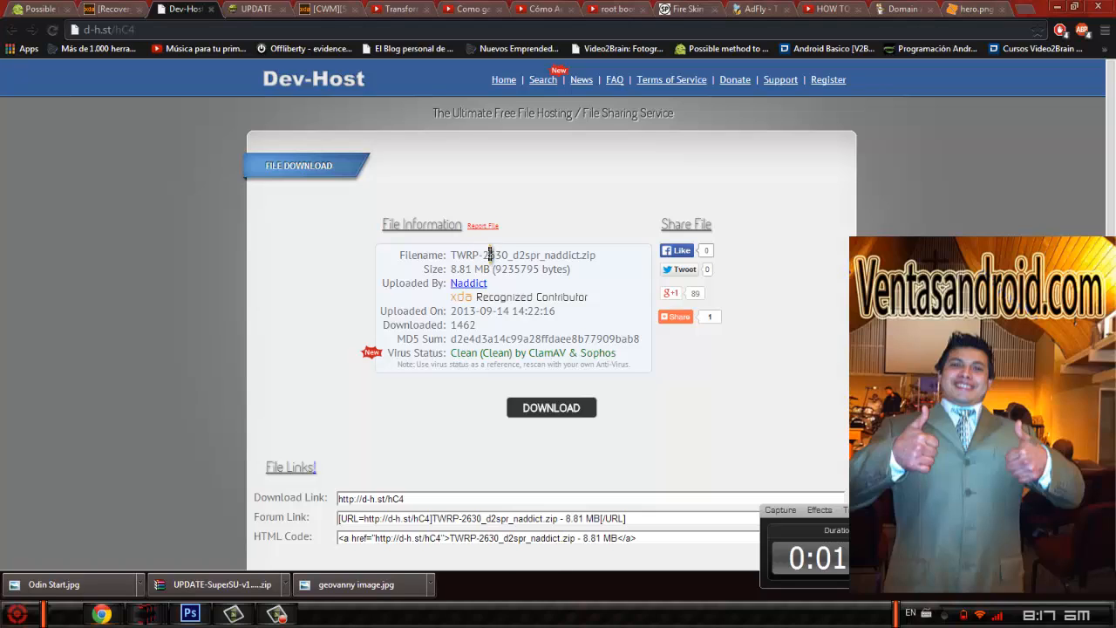
{"action": "double_click", "coordinate": [464, 255]}
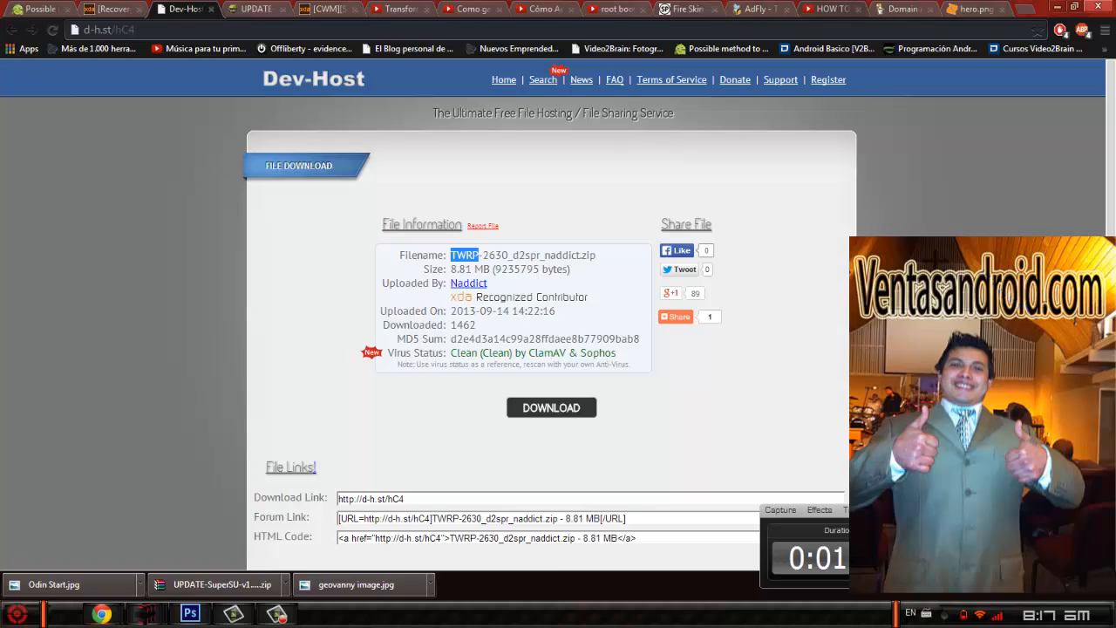
{"action": "left_click", "coordinate": [971, 8]}
{"action": "type", "text": "mean TWRP"}
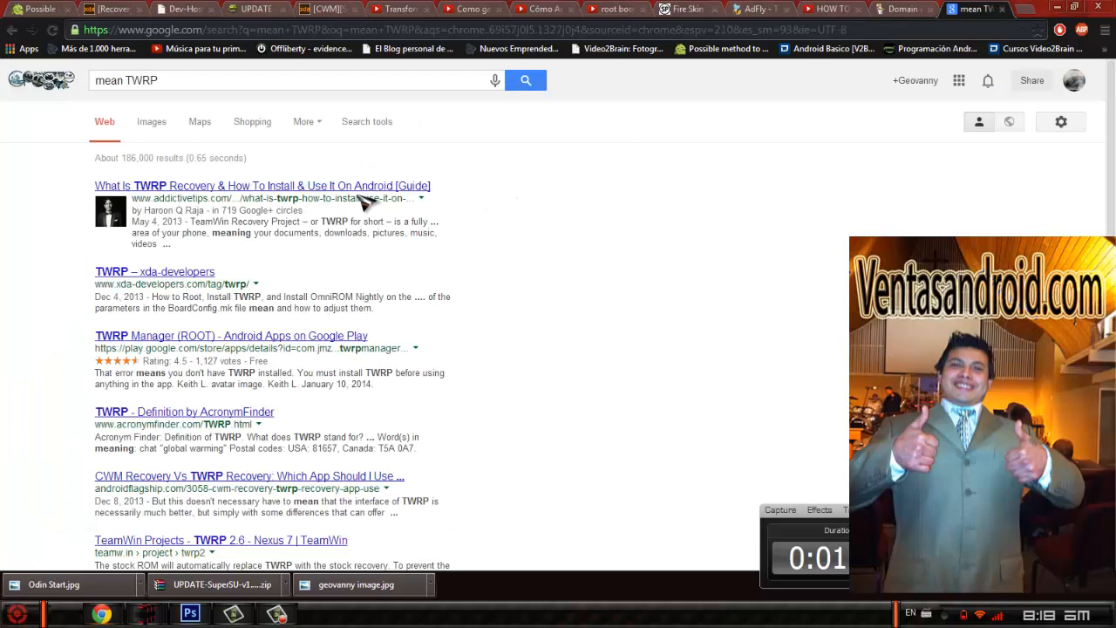
{"action": "mouse_move", "coordinate": [191, 198]}
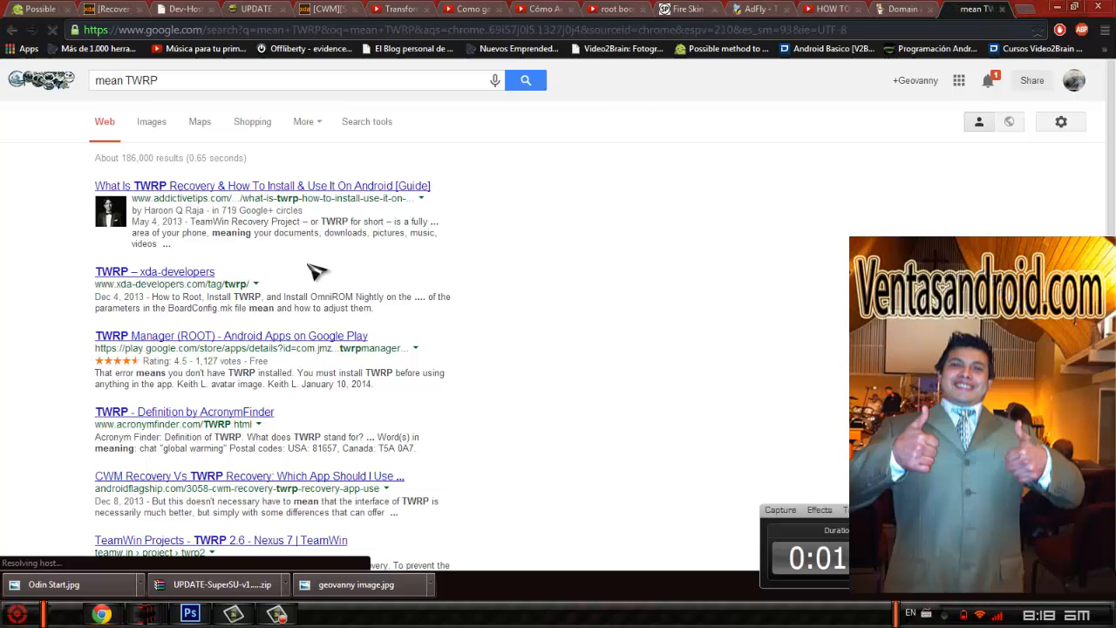
{"action": "mouse_move", "coordinate": [598, 284]}
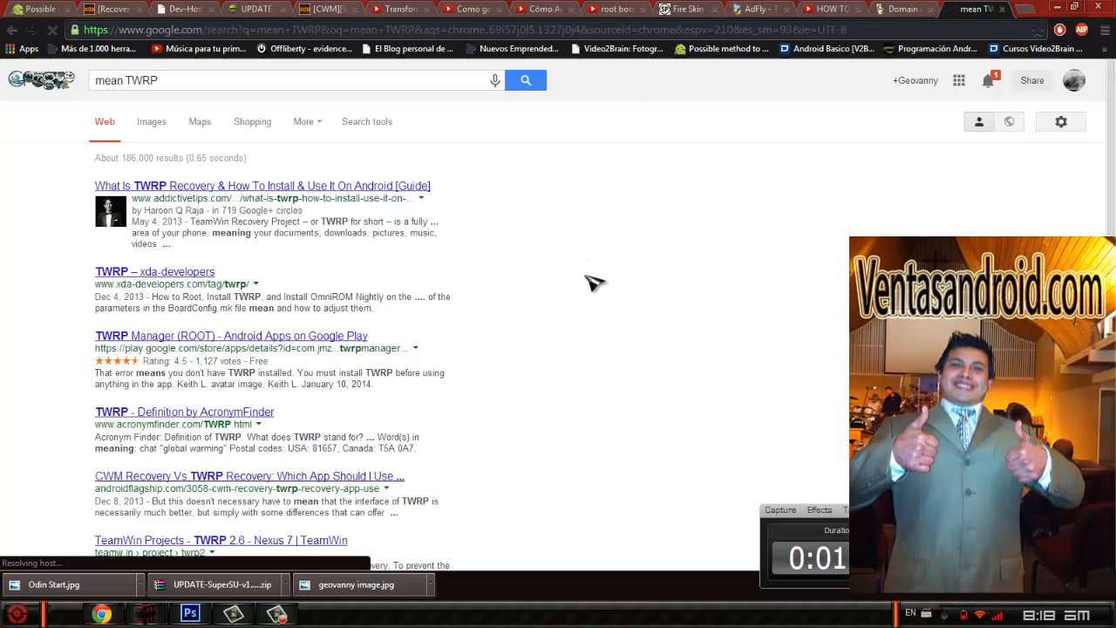
{"action": "mouse_move", "coordinate": [679, 253]}
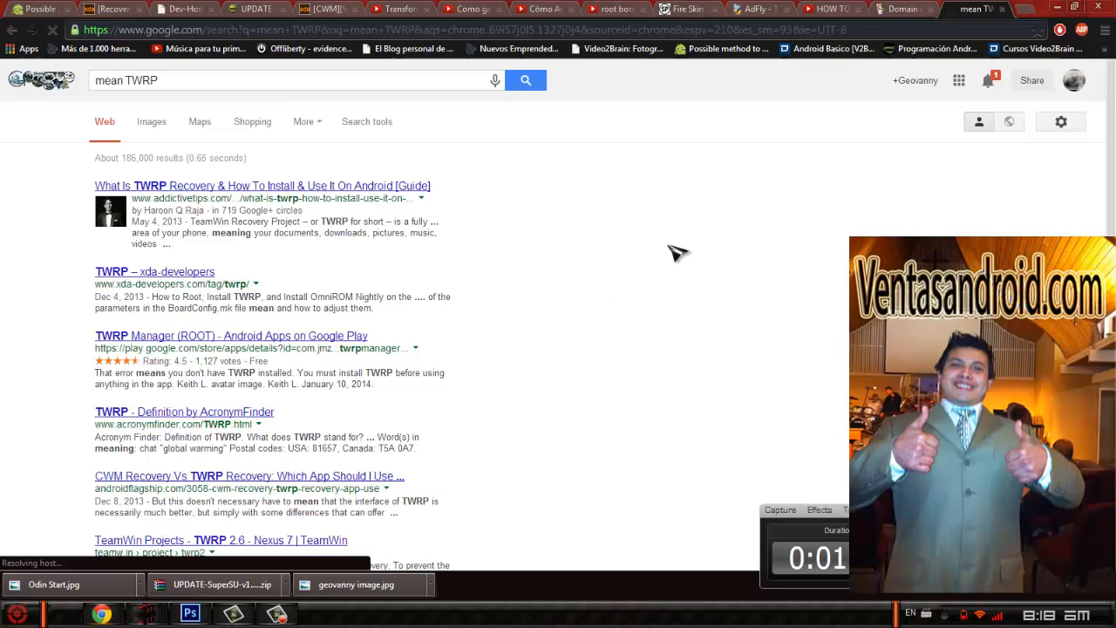
Step: Open the AddictiveTips result 'What Is TWRP Recovery & How To Install & Use It On Android'
{"action": "left_click", "coordinate": [262, 186]}
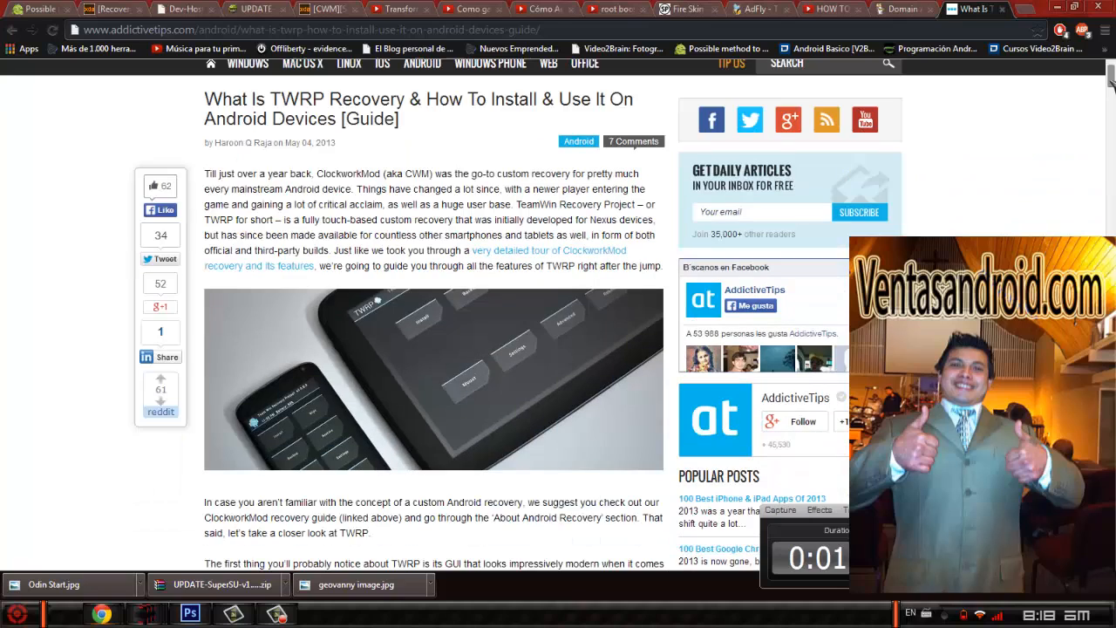
{"action": "mouse_move", "coordinate": [335, 446]}
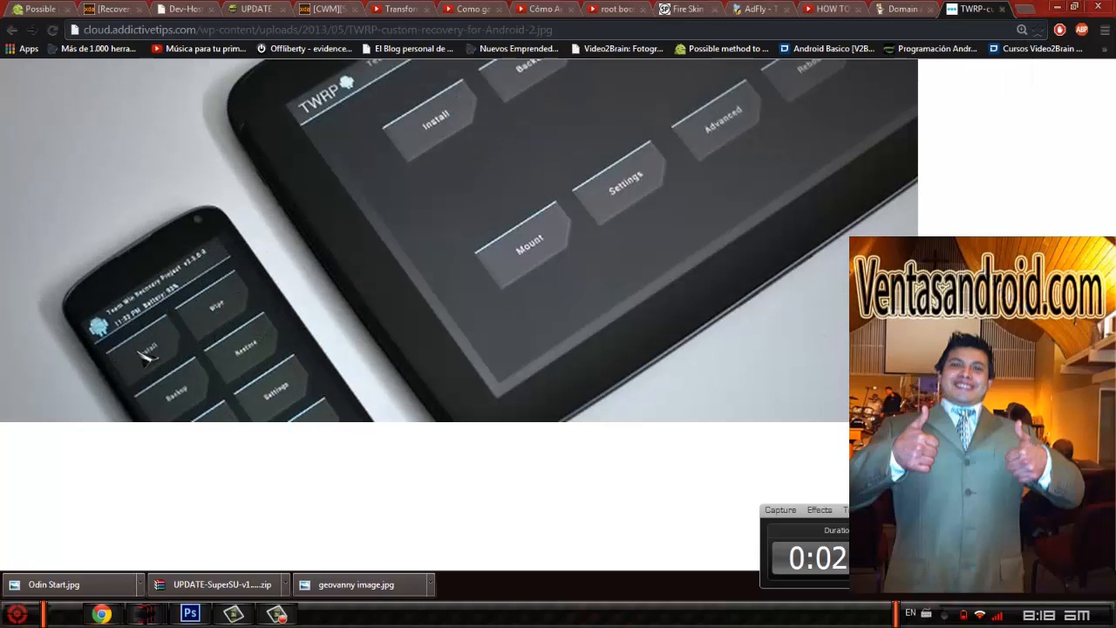
{"action": "mouse_move", "coordinate": [266, 375]}
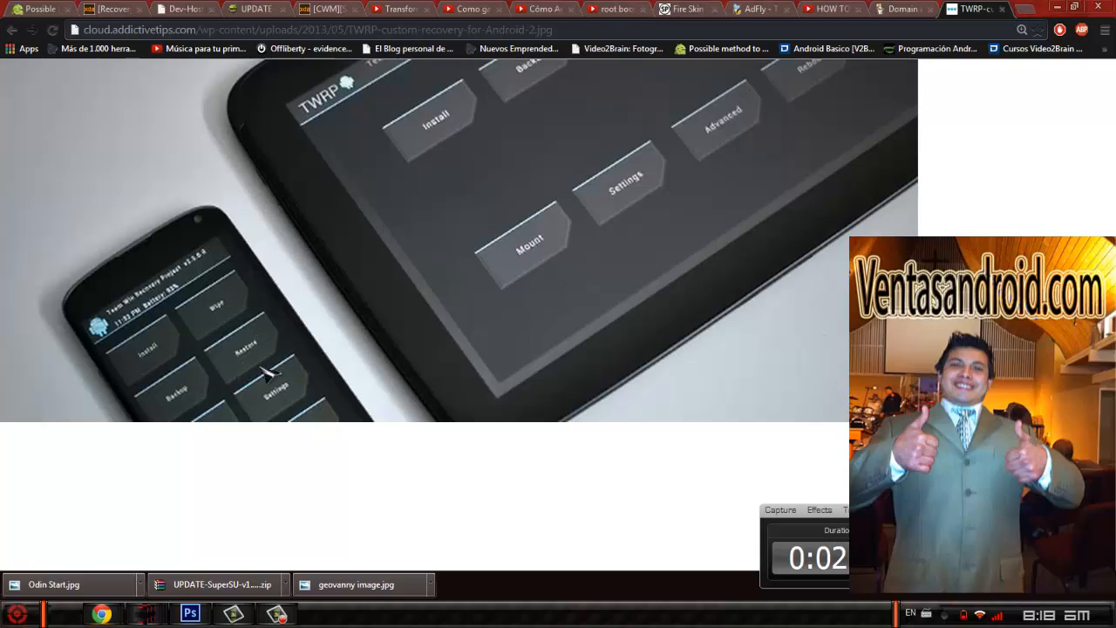
{"action": "mouse_move", "coordinate": [253, 451]}
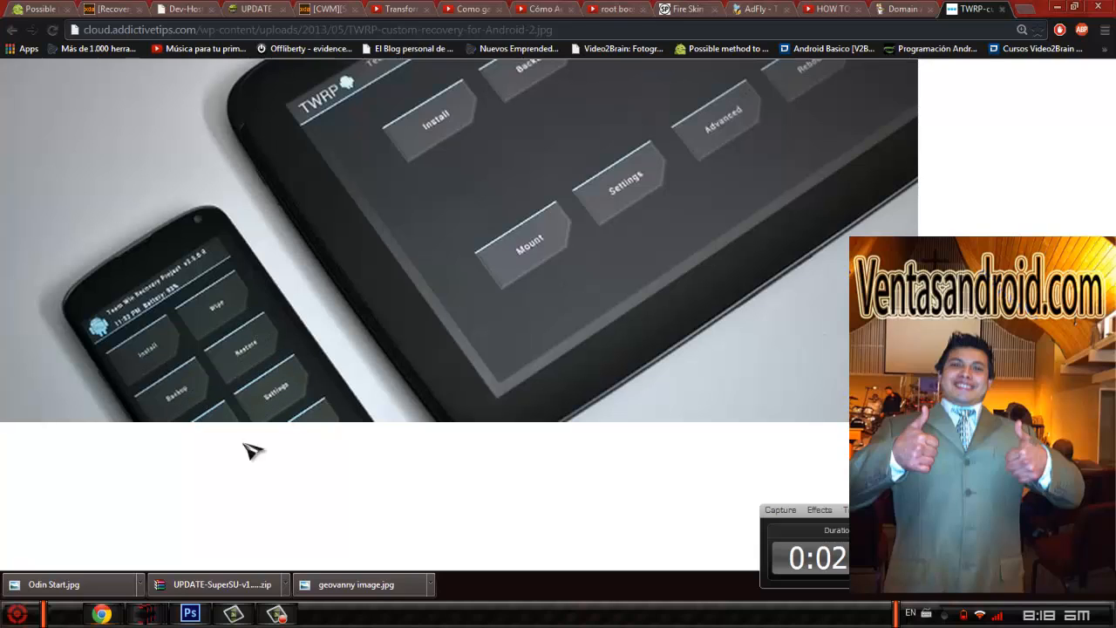
{"action": "mouse_move", "coordinate": [674, 190]}
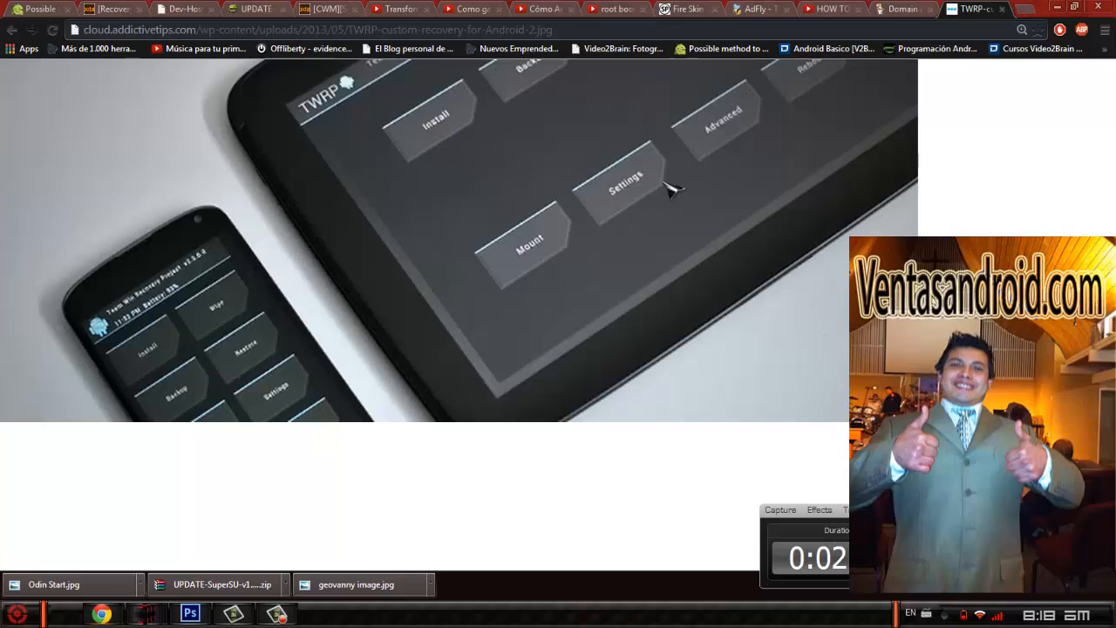
{"action": "mouse_move", "coordinate": [379, 77]}
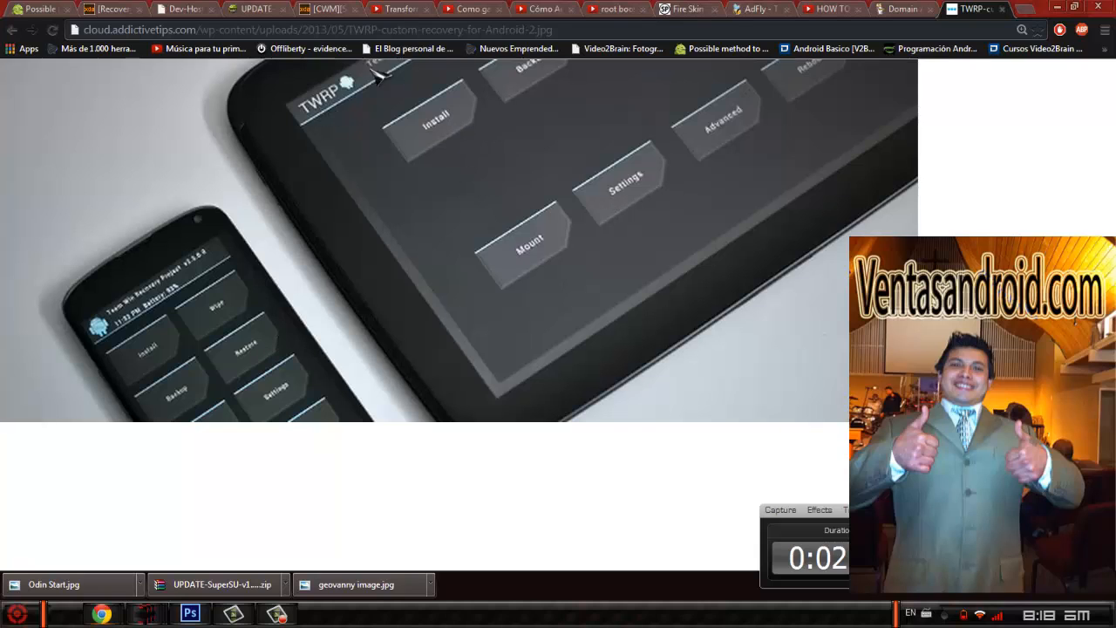
Step: Switch to the Android File Host page for UPDATE-SuperSU-v1.65.zip
{"action": "left_click", "coordinate": [253, 9]}
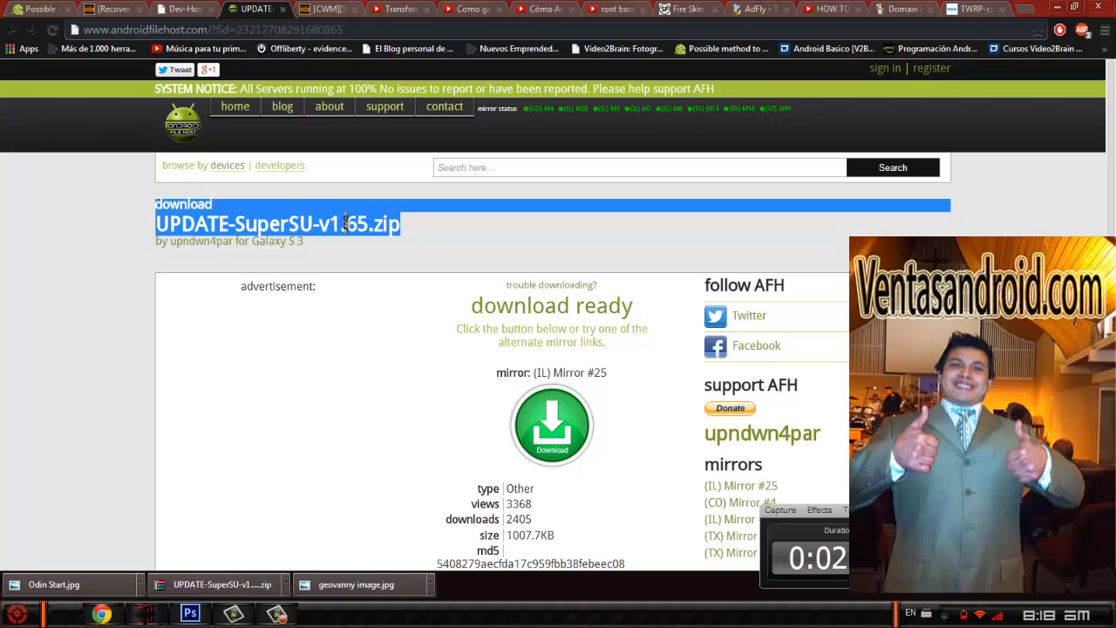
{"action": "mouse_move", "coordinate": [105, 188]}
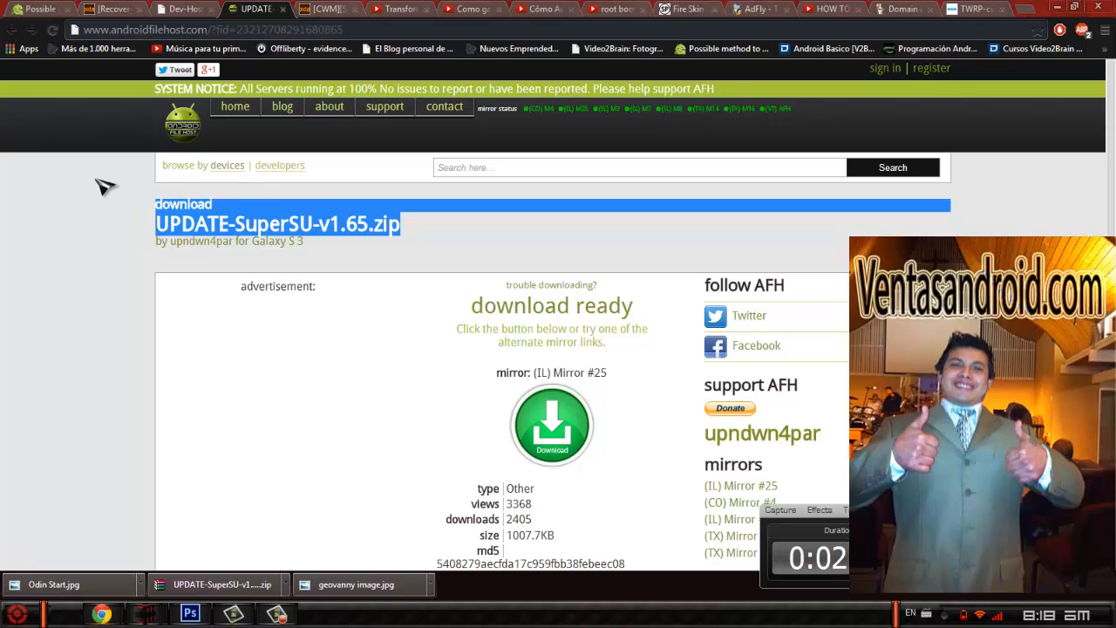
Step: Revisit the Dev-Host, Android File Host and adf.ly tabs, ending on the XDA De-Samsungnizer thread
{"action": "left_click", "coordinate": [183, 9]}
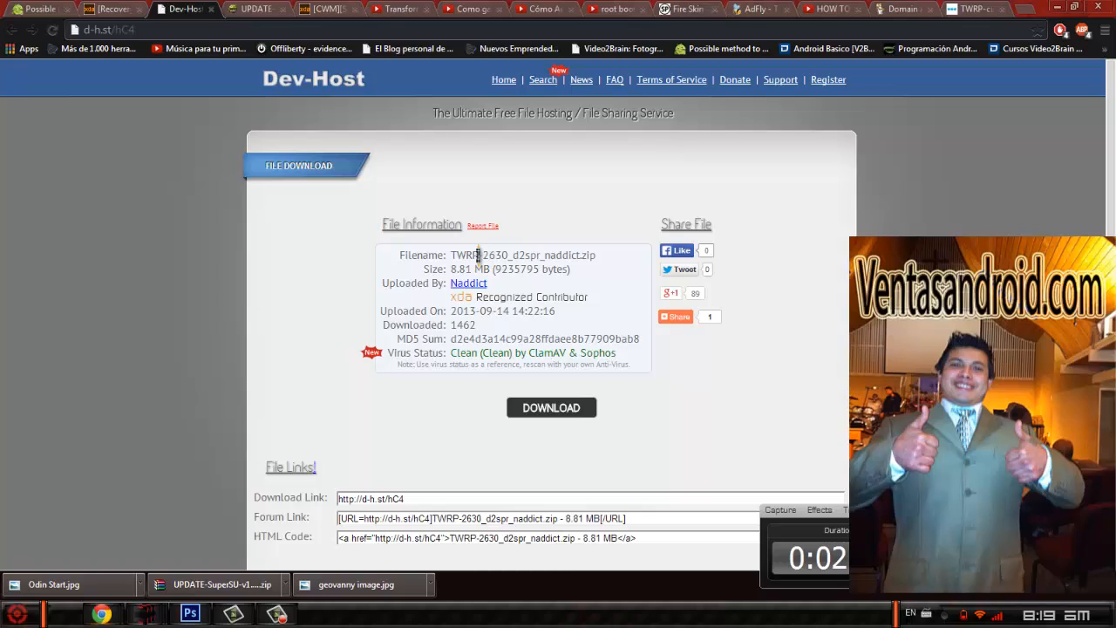
{"action": "double_click", "coordinate": [523, 254]}
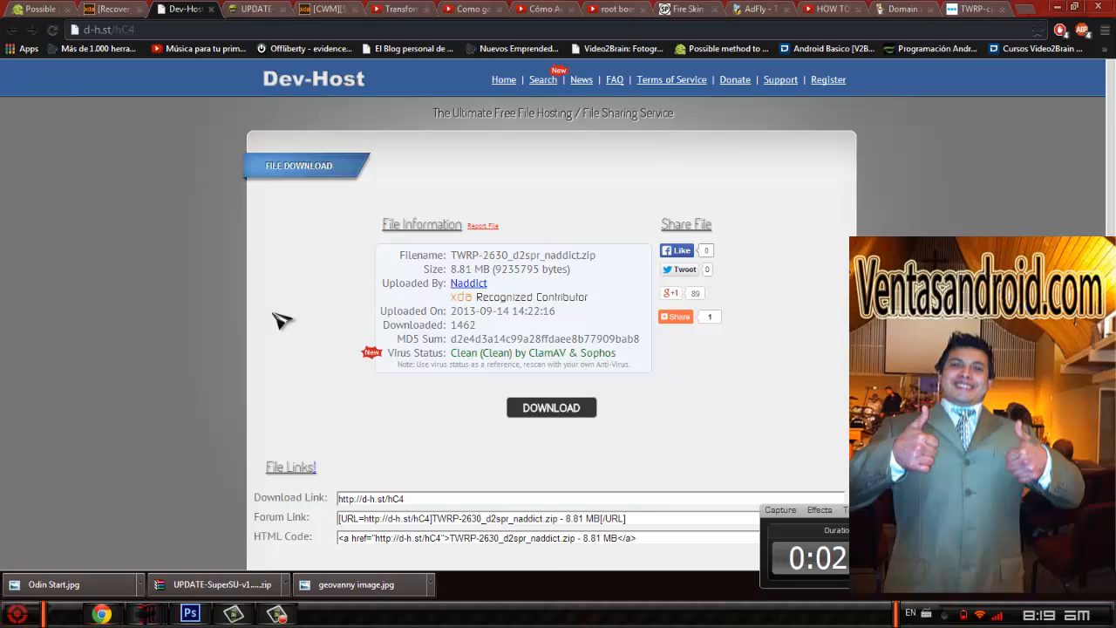
{"action": "mouse_move", "coordinate": [280, 325]}
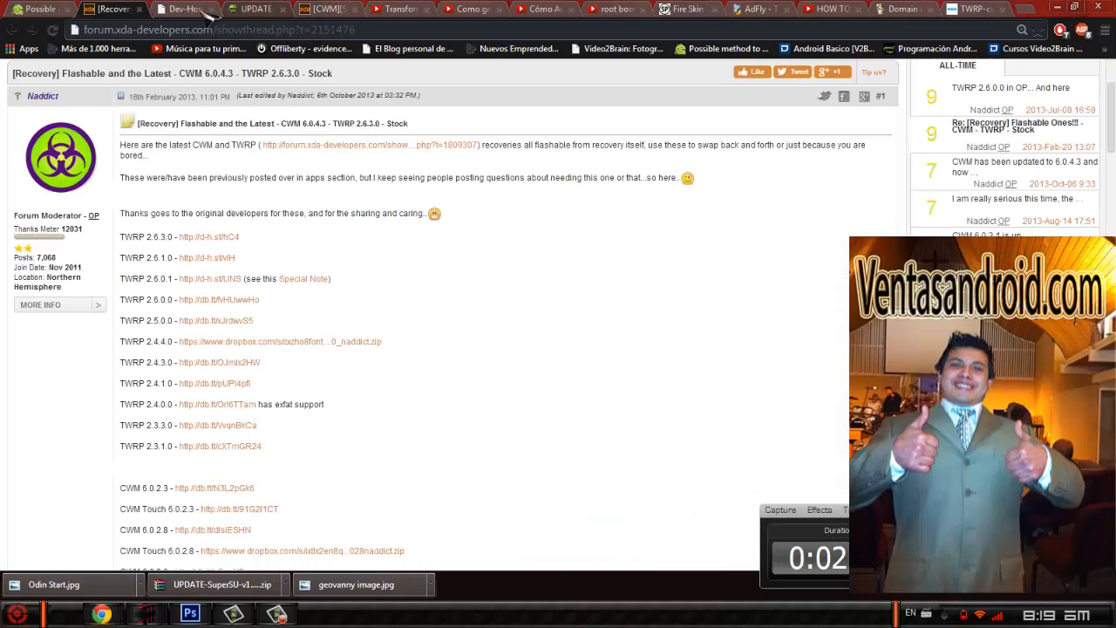
{"action": "left_click", "coordinate": [179, 8]}
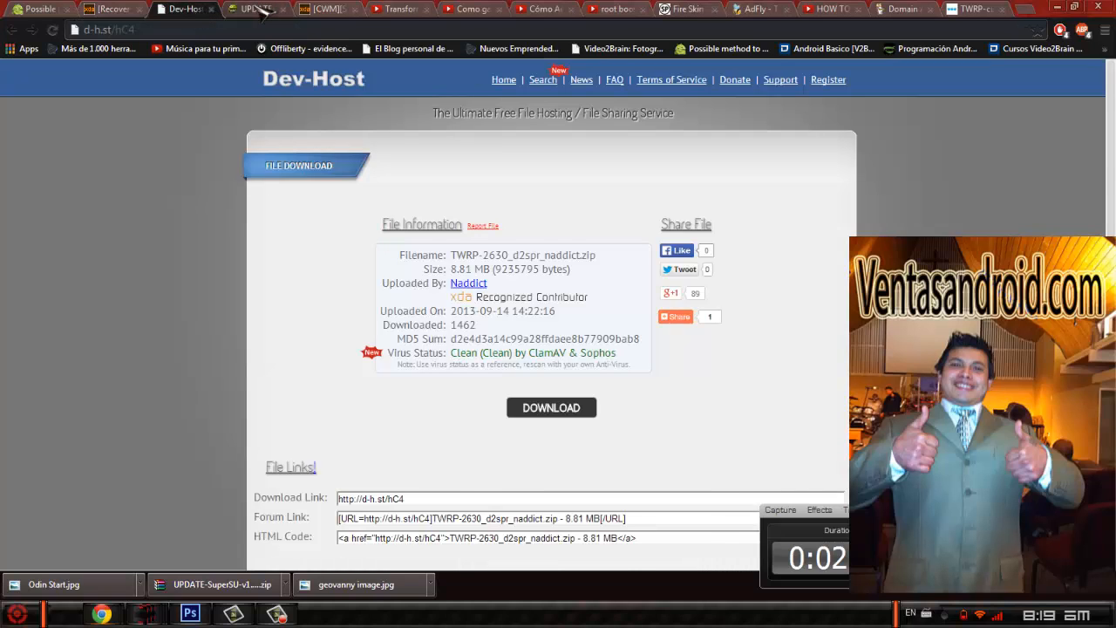
{"action": "left_click", "coordinate": [253, 8]}
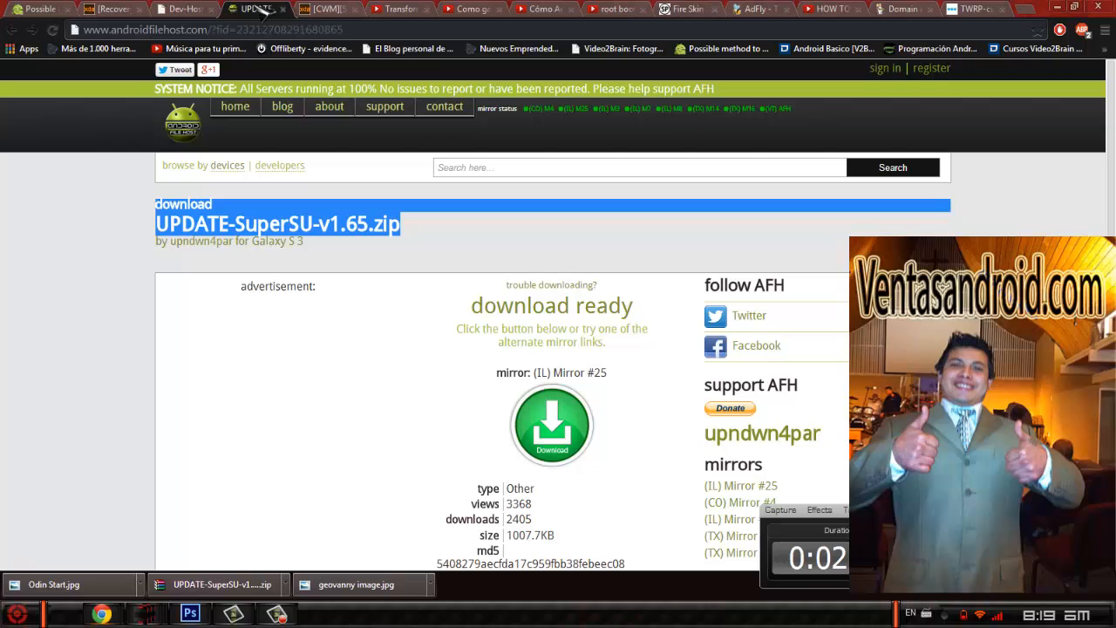
{"action": "left_click", "coordinate": [327, 9]}
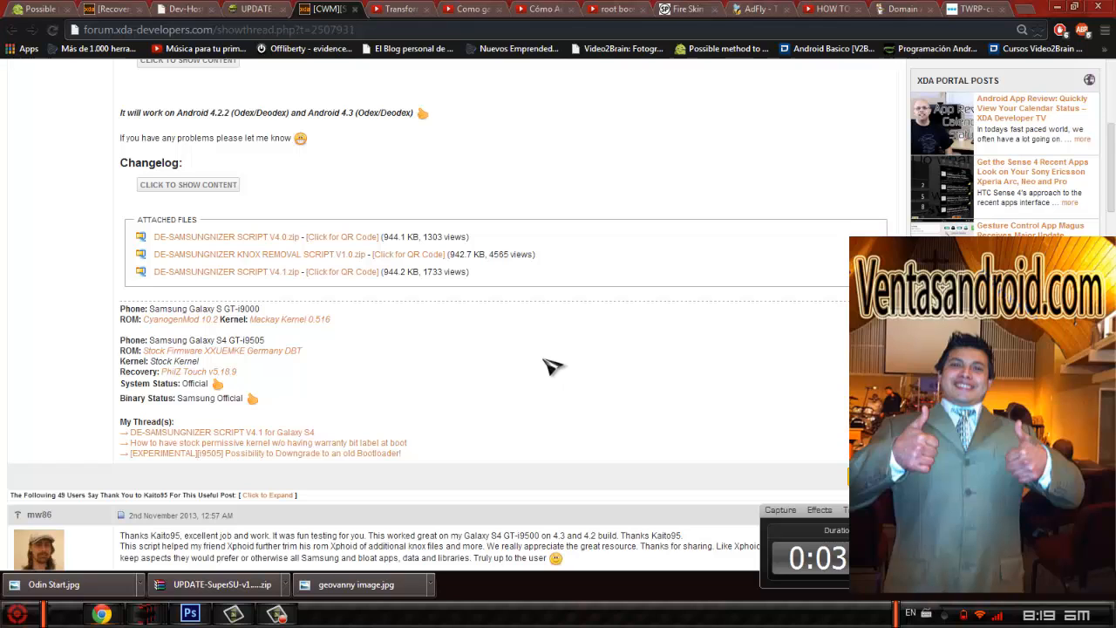
{"action": "left_click", "coordinate": [754, 8]}
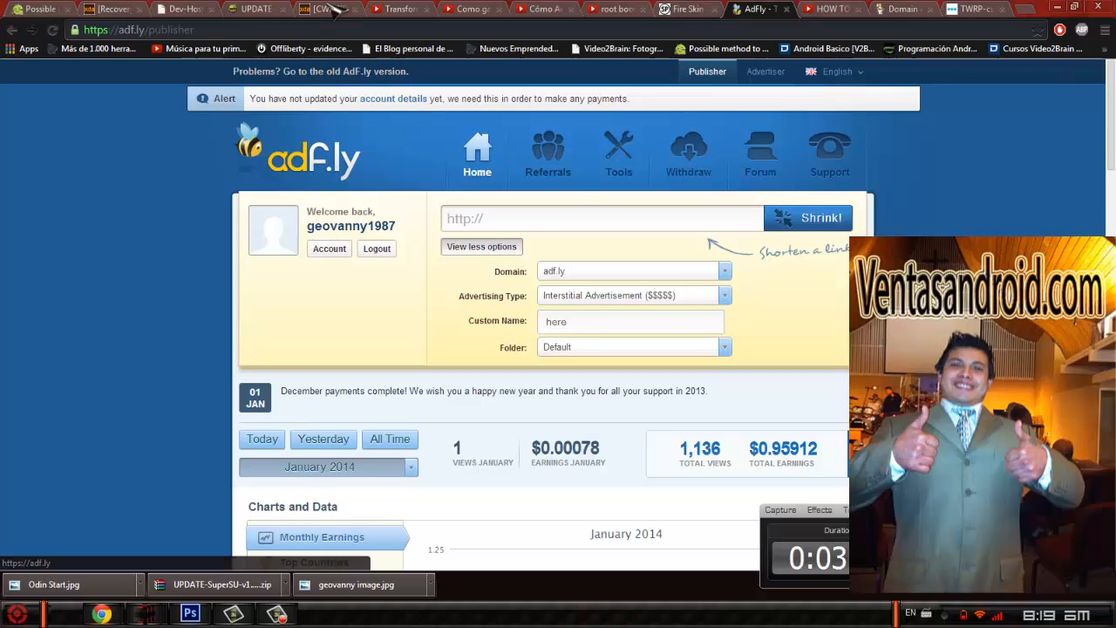
{"action": "left_click", "coordinate": [314, 10]}
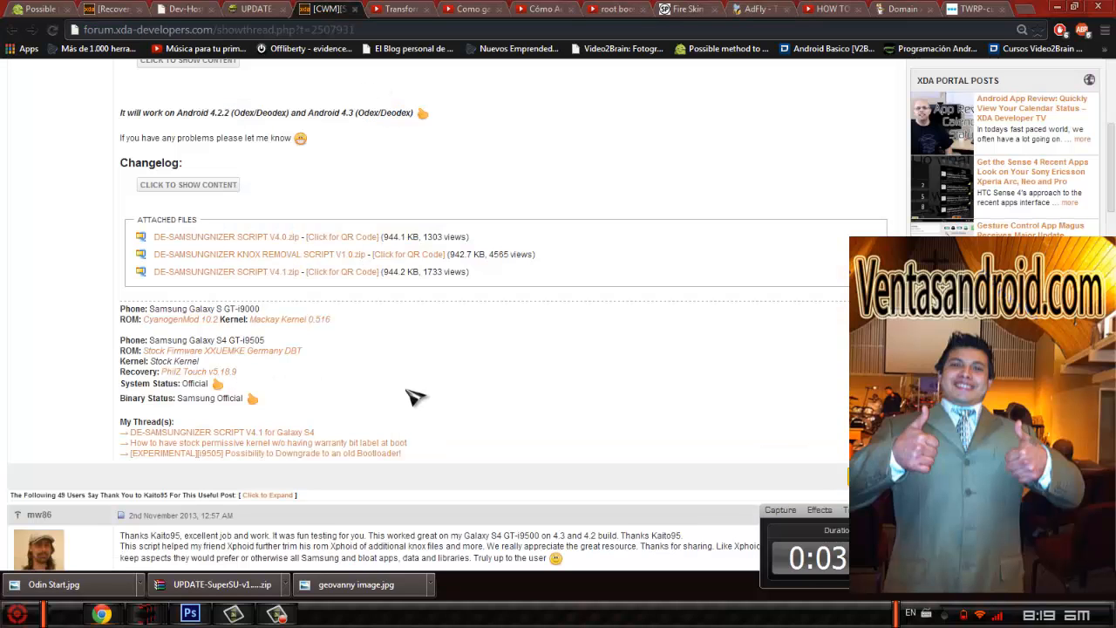
{"action": "mouse_move", "coordinate": [68, 585]}
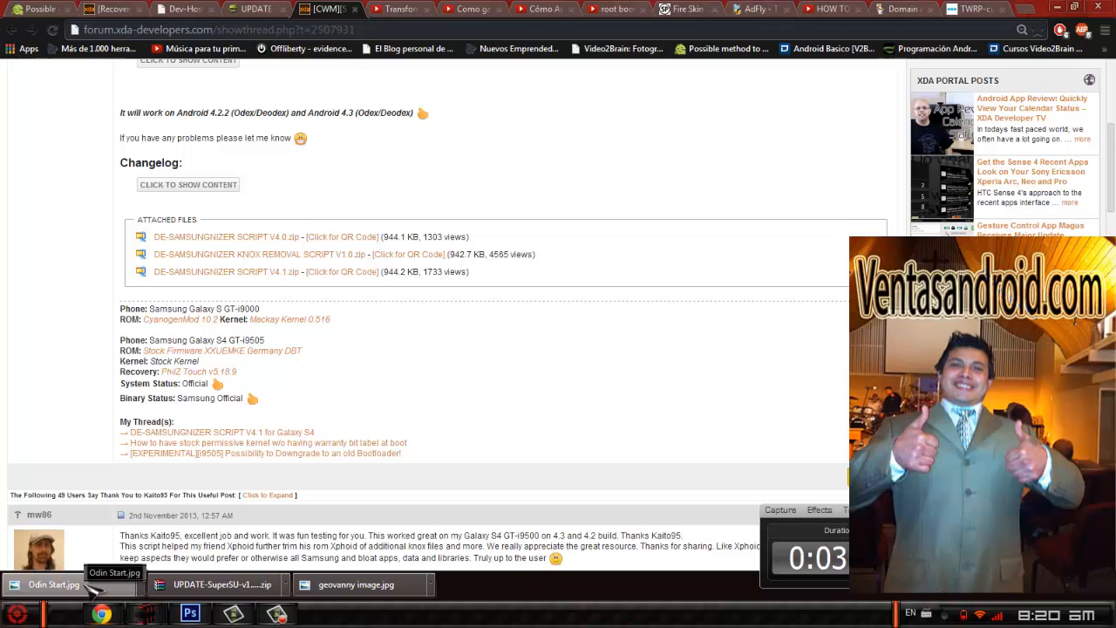
Step: Open Odin Start.jpg, the annotated Odin3 flashing screenshot, in Picasa Photo Viewer
{"action": "left_click", "coordinate": [53, 584]}
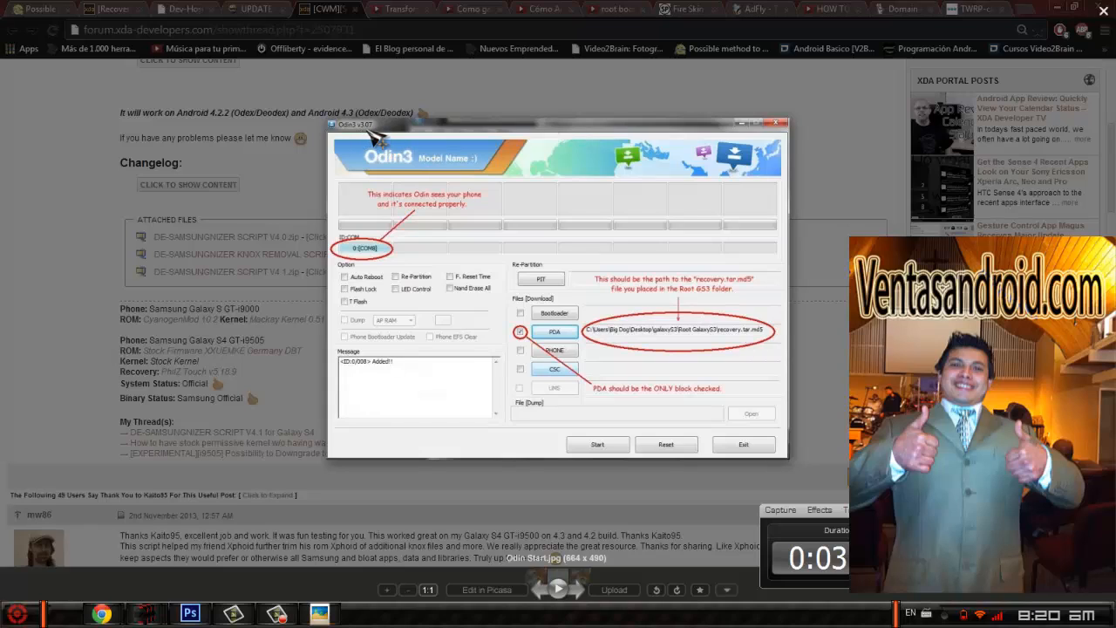
{"action": "mouse_move", "coordinate": [410, 130]}
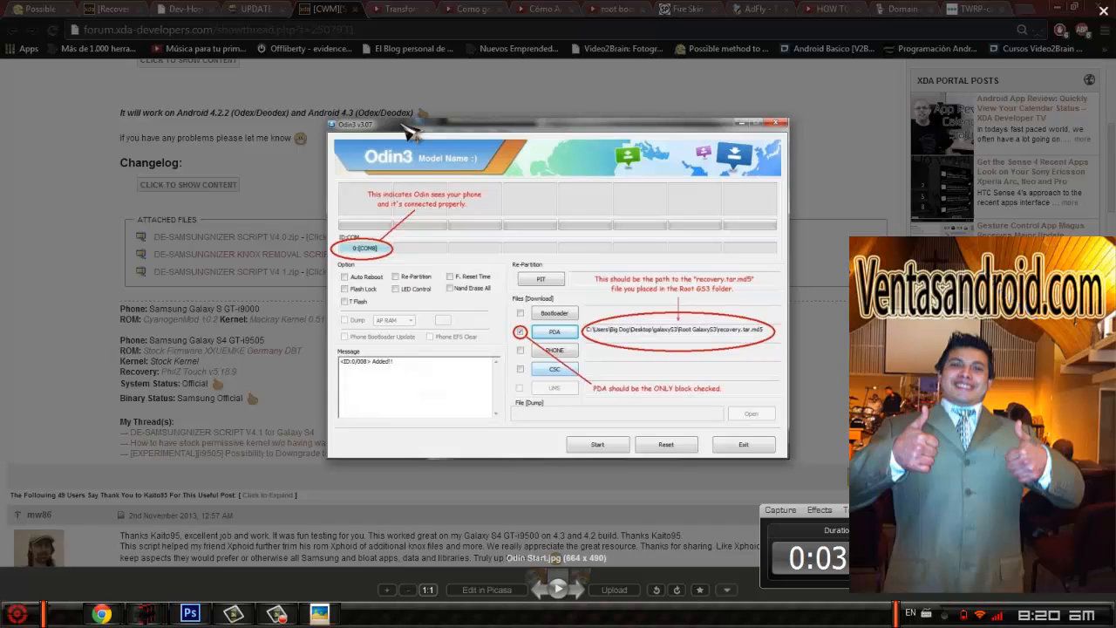
{"action": "mouse_move", "coordinate": [448, 271]}
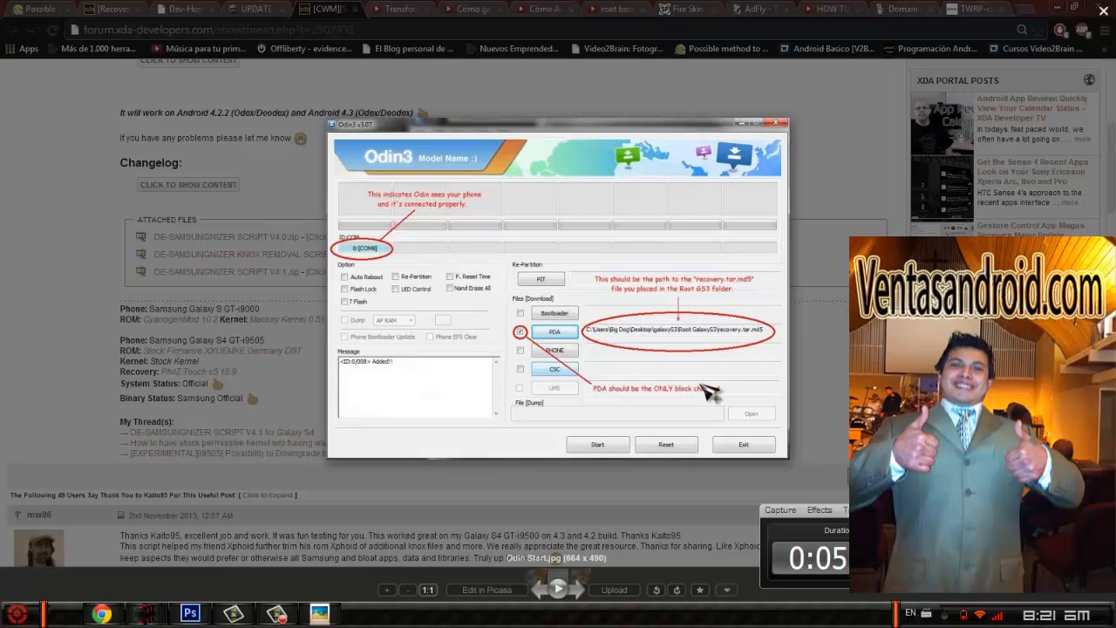
{"action": "mouse_move", "coordinate": [623, 318]}
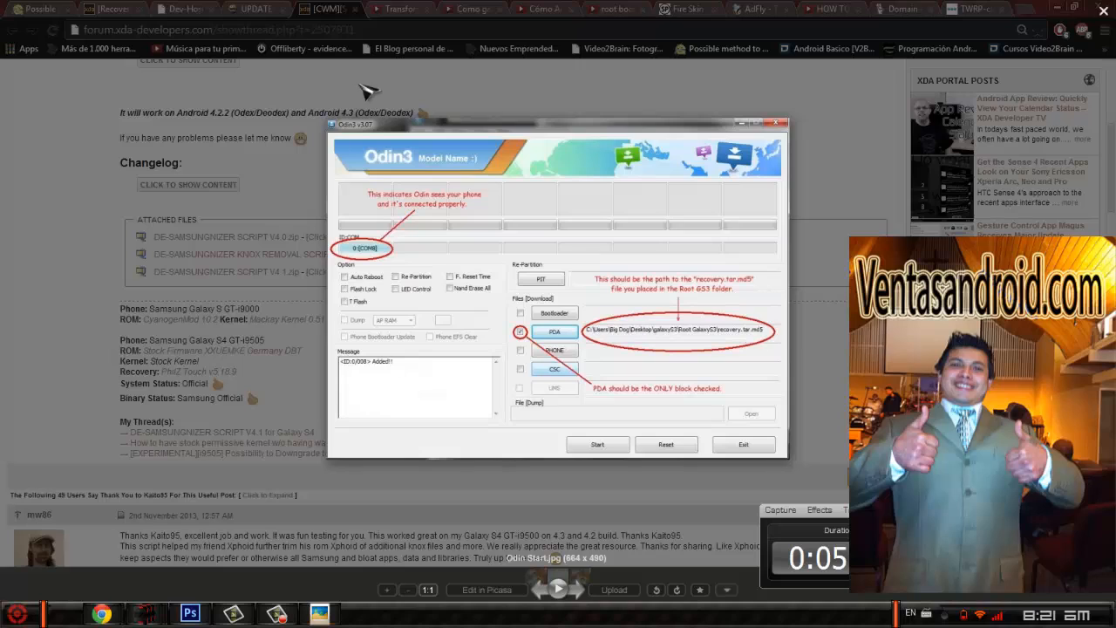
{"action": "mouse_move", "coordinate": [114, 13]}
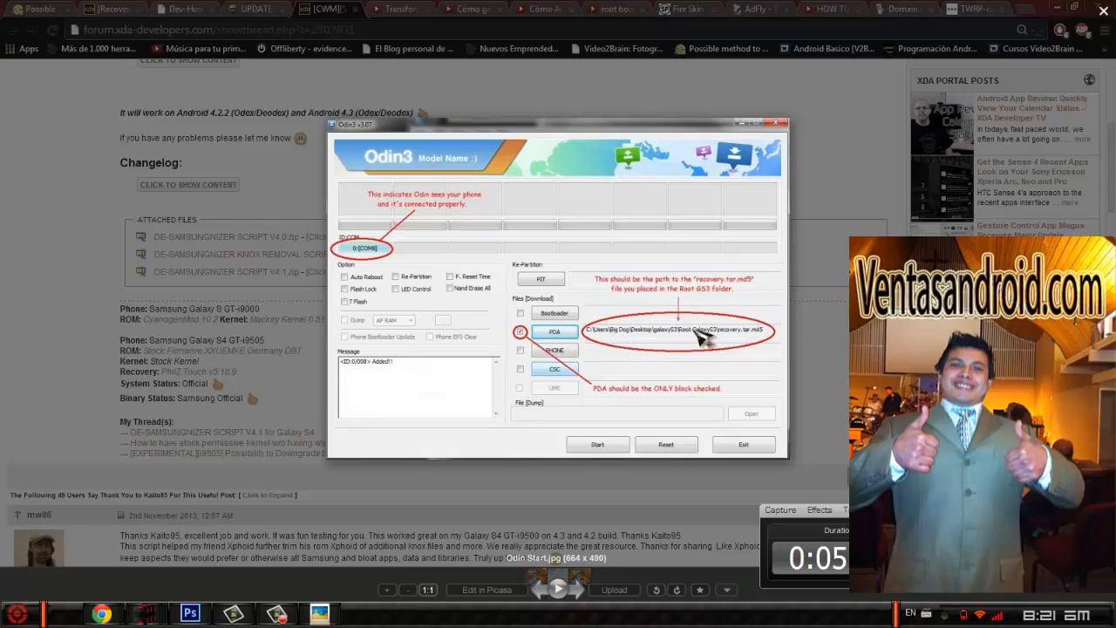
{"action": "mouse_move", "coordinate": [667, 340]}
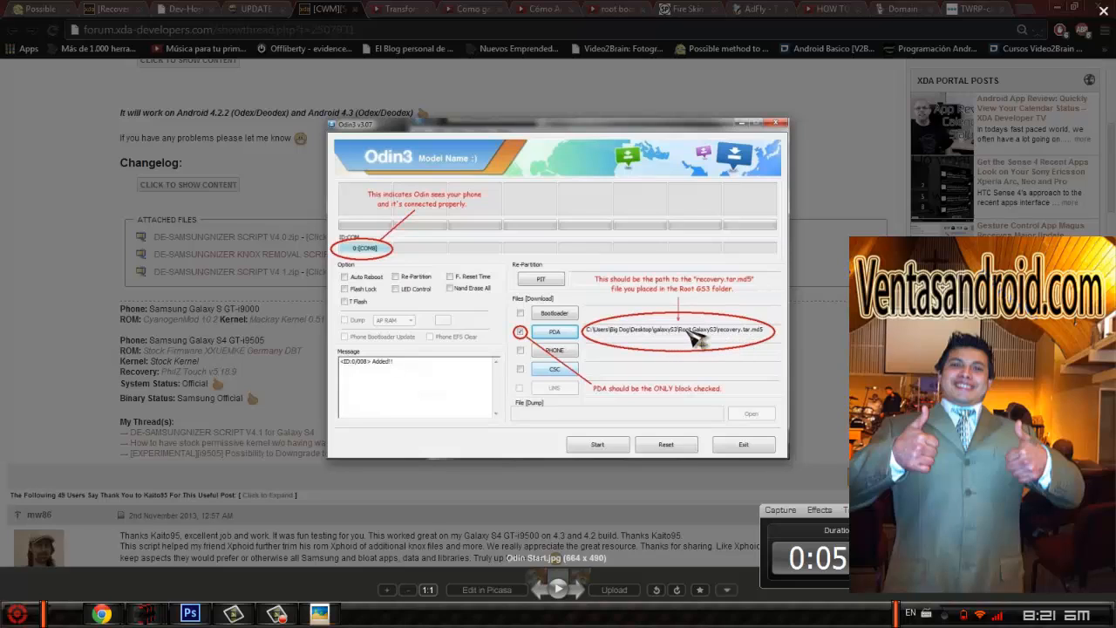
{"action": "mouse_move", "coordinate": [698, 344]}
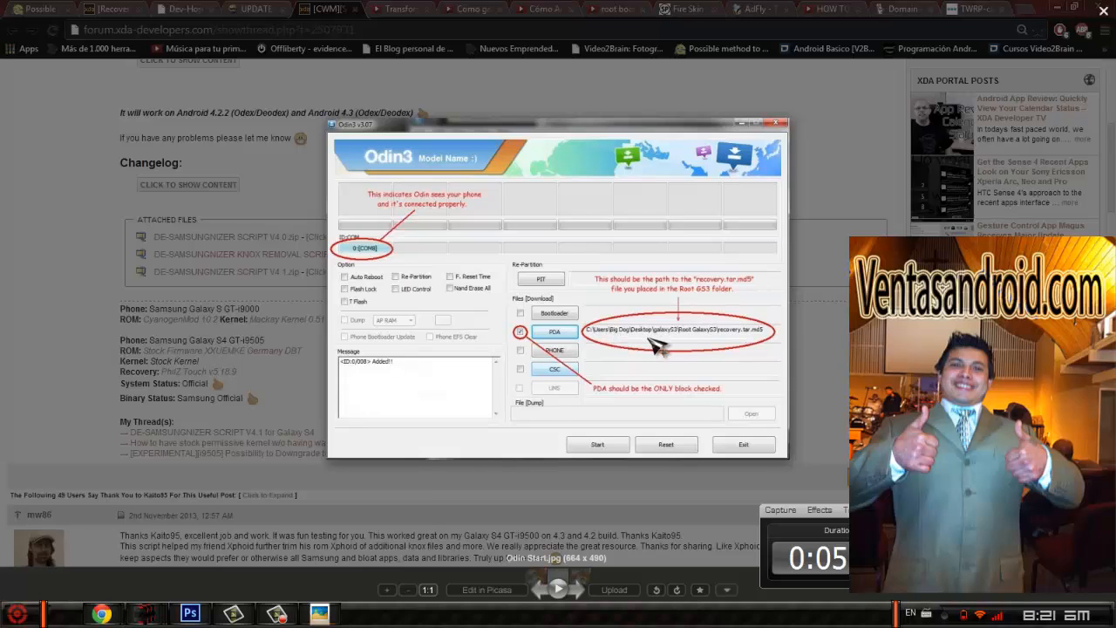
{"action": "mouse_move", "coordinate": [615, 340]}
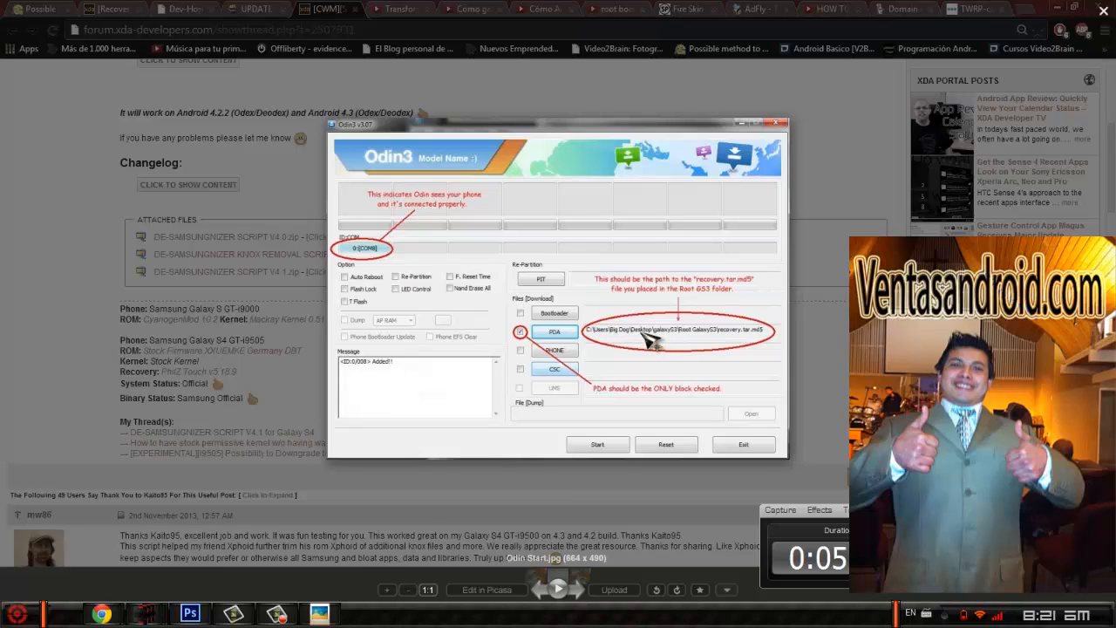
{"action": "mouse_move", "coordinate": [615, 338]}
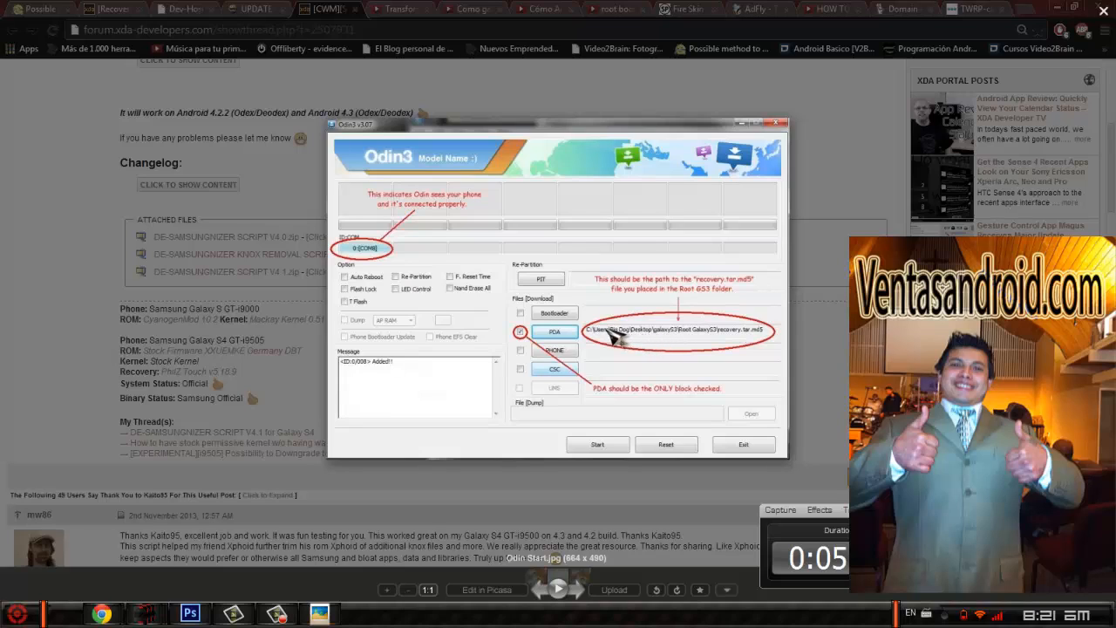
{"action": "mouse_move", "coordinate": [628, 345]}
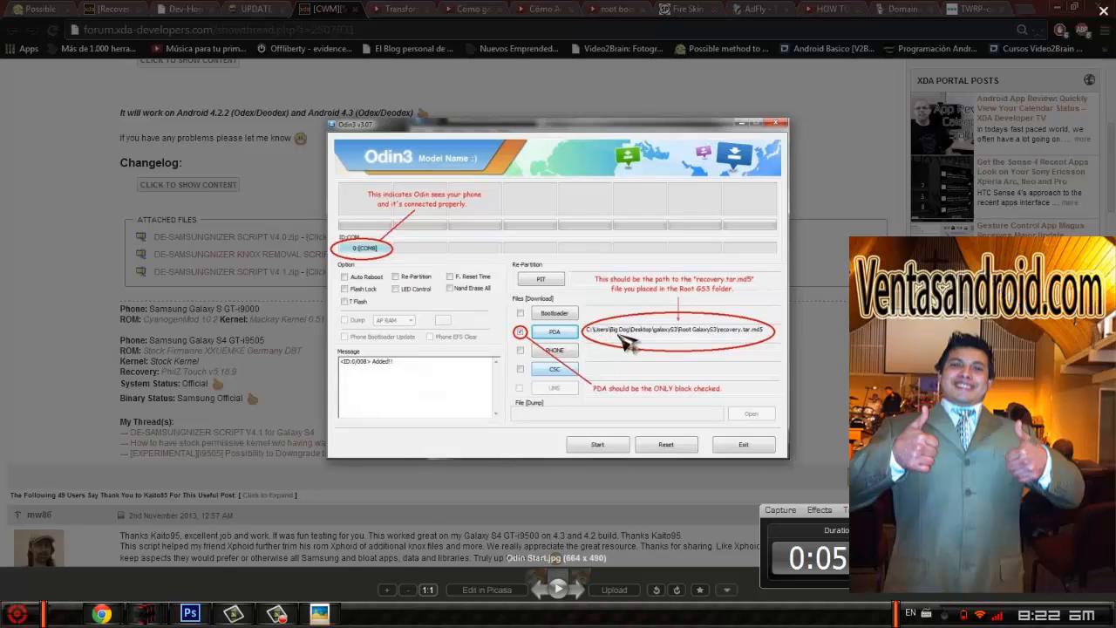
{"action": "mouse_move", "coordinate": [663, 340]}
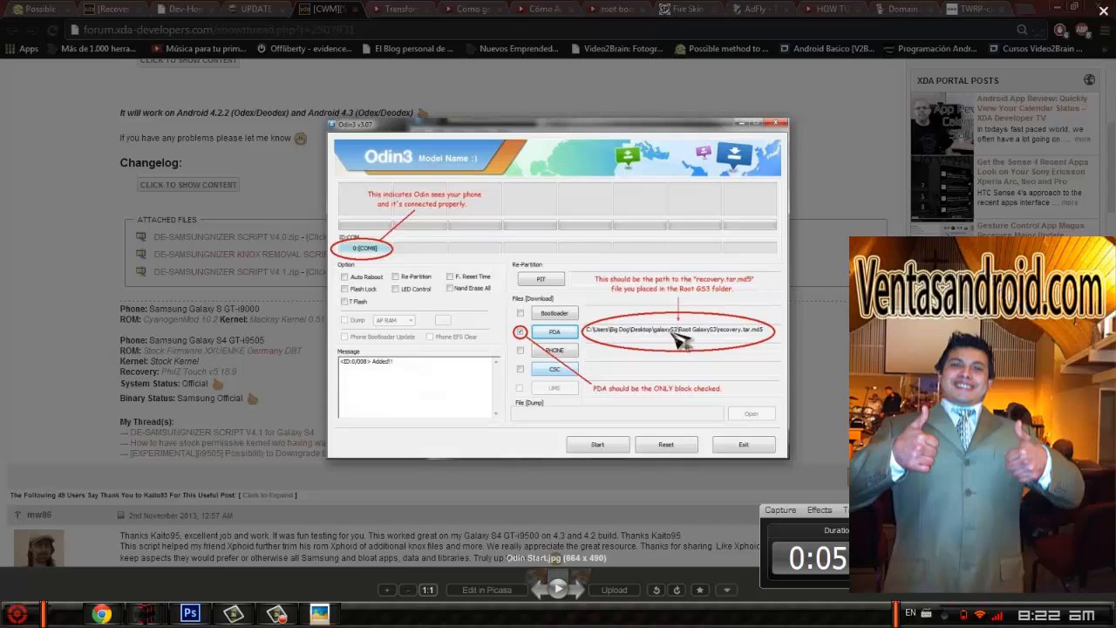
{"action": "mouse_move", "coordinate": [687, 343]}
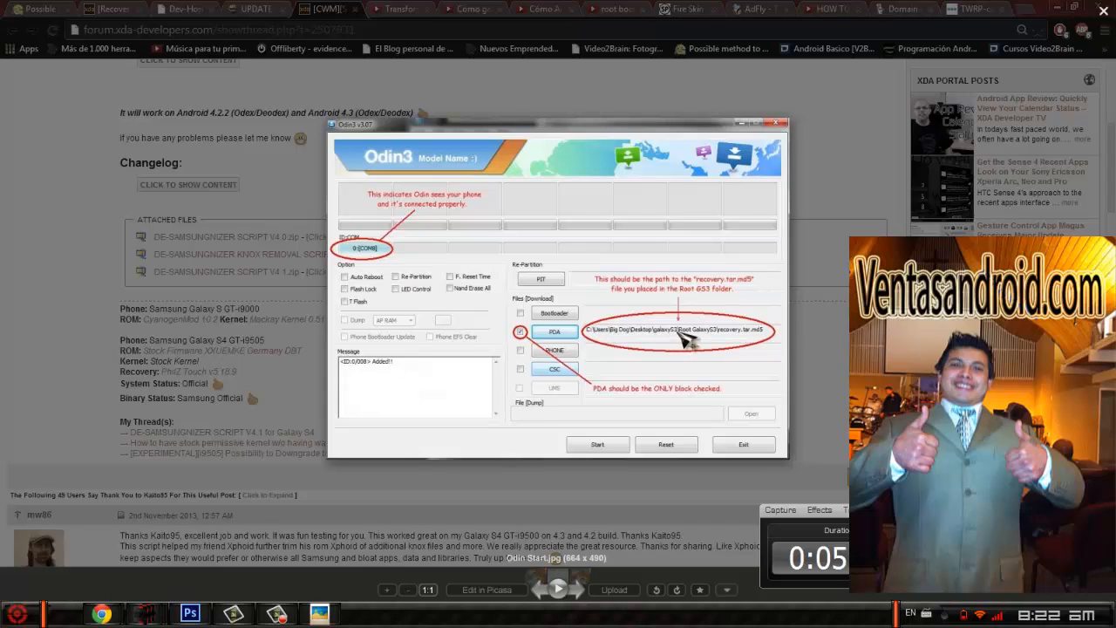
{"action": "mouse_move", "coordinate": [375, 284]}
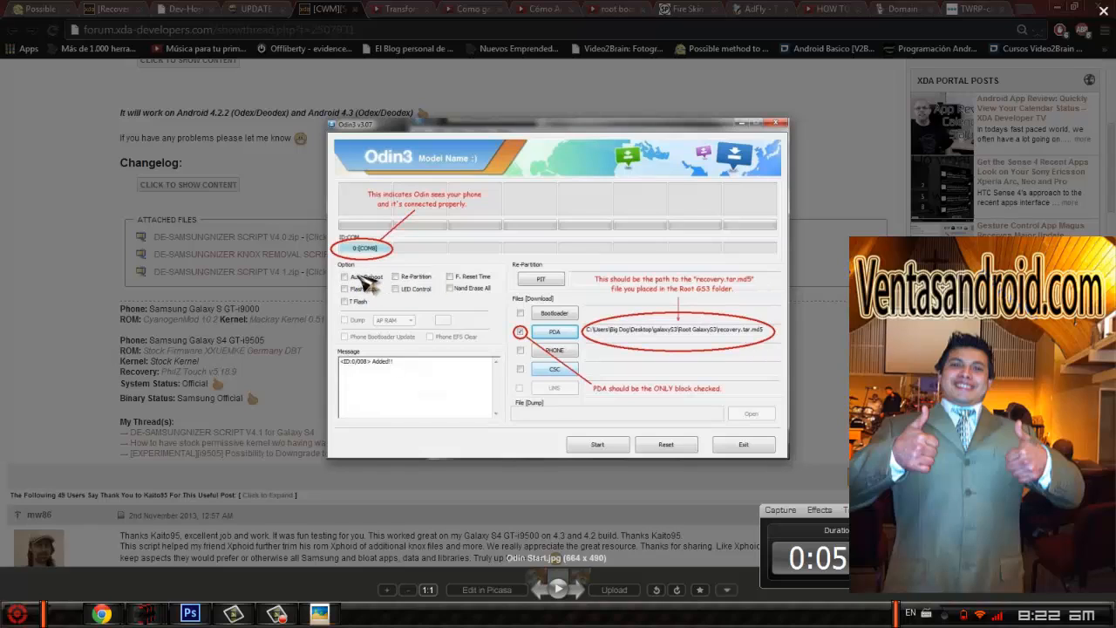
{"action": "mouse_move", "coordinate": [484, 283]}
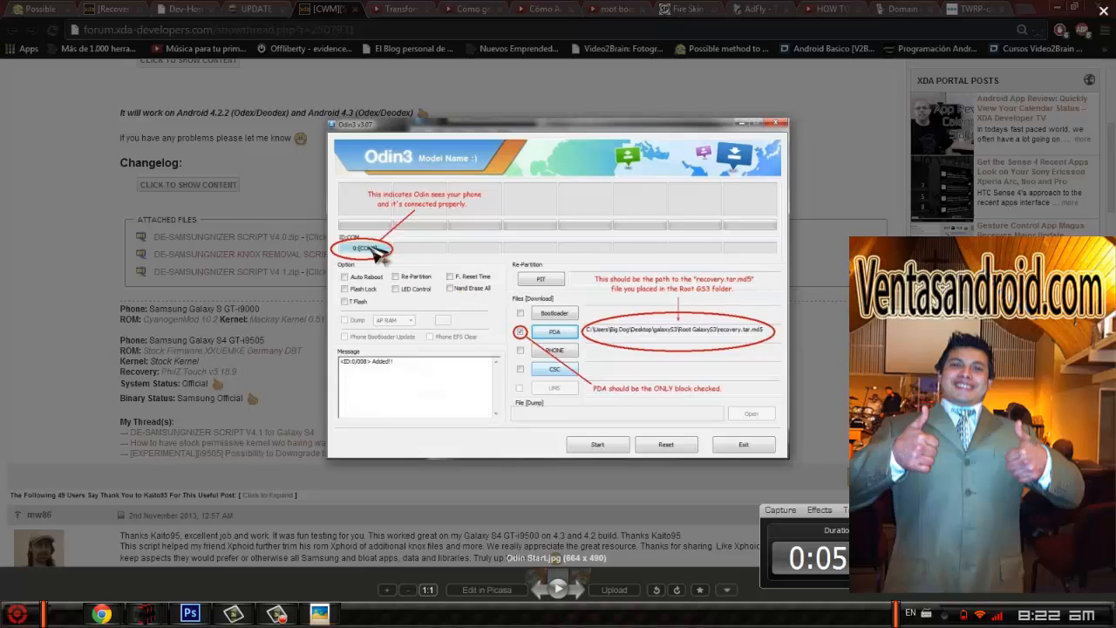
{"action": "mouse_move", "coordinate": [597, 445]}
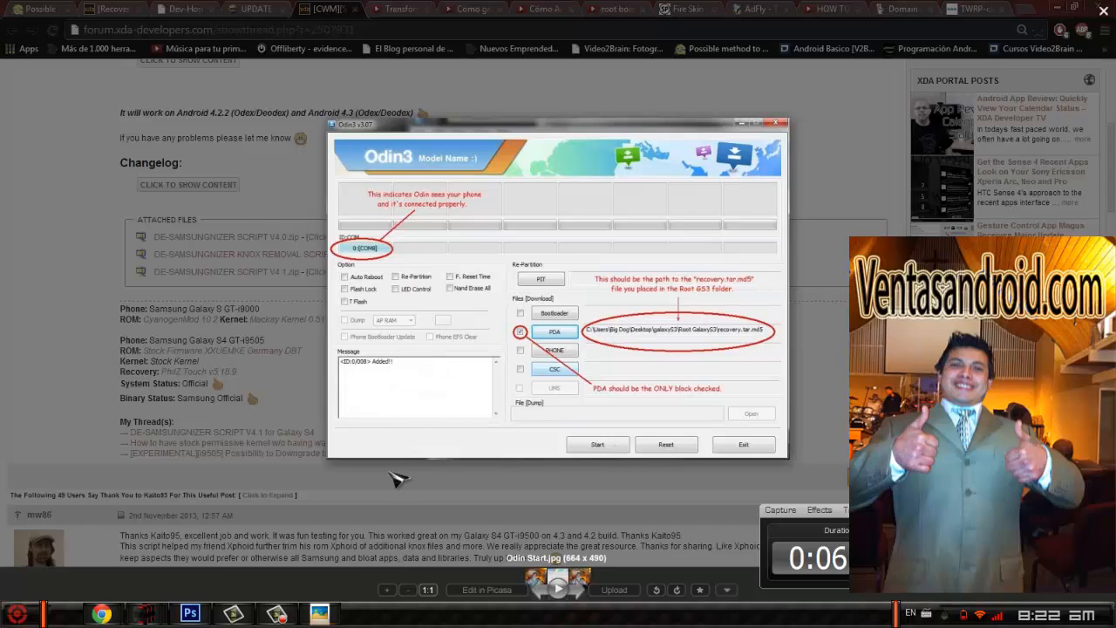
{"action": "mouse_move", "coordinate": [402, 401]}
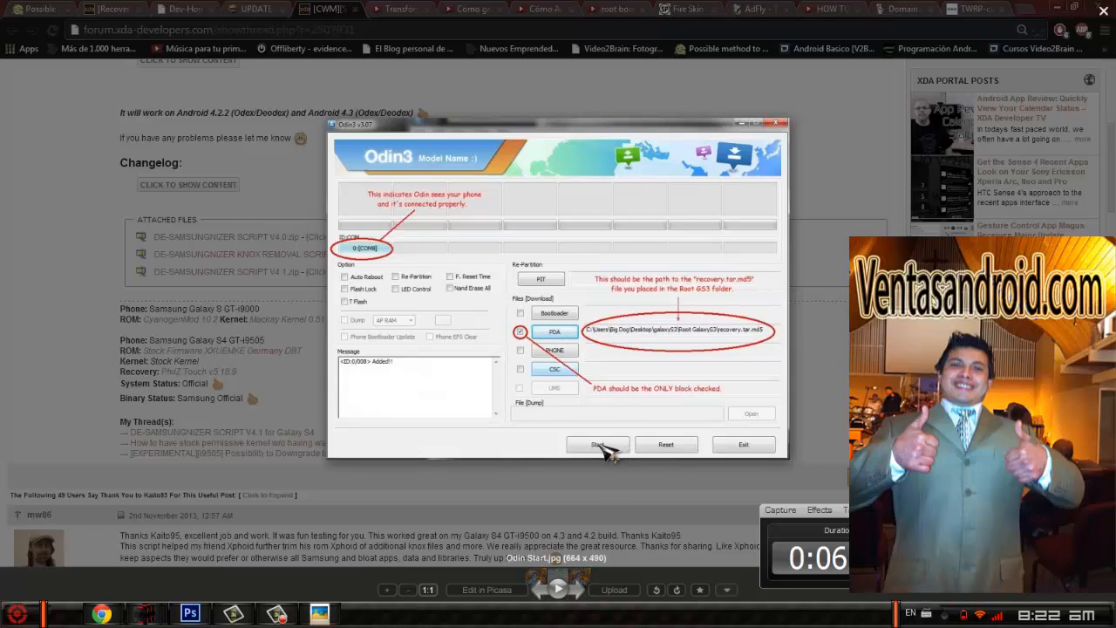
{"action": "mouse_move", "coordinate": [545, 349]}
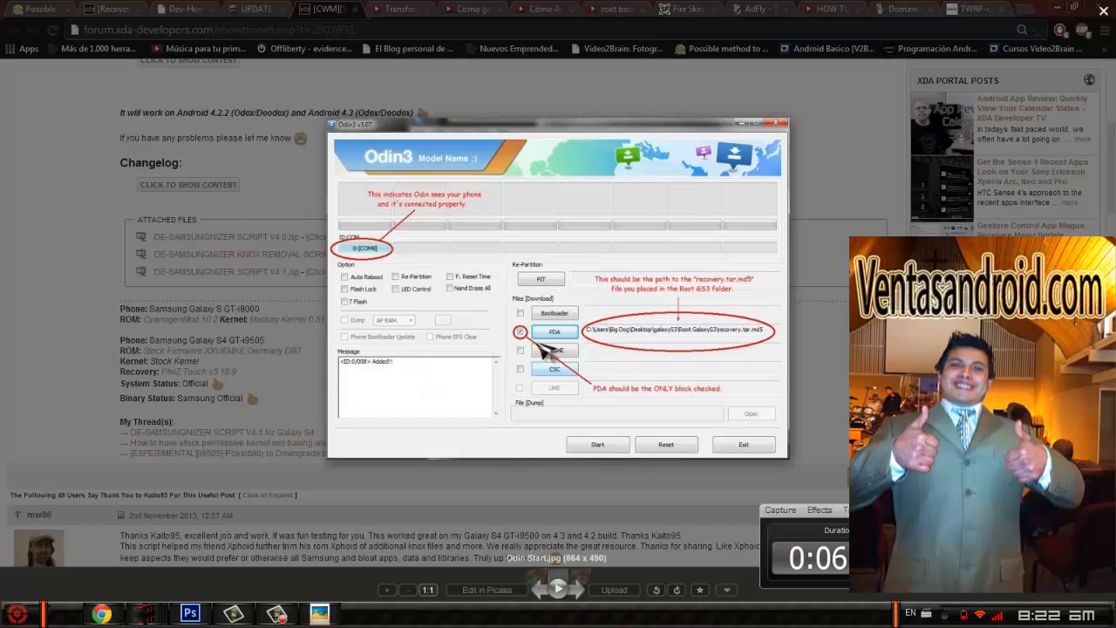
{"action": "mouse_move", "coordinate": [600, 416]}
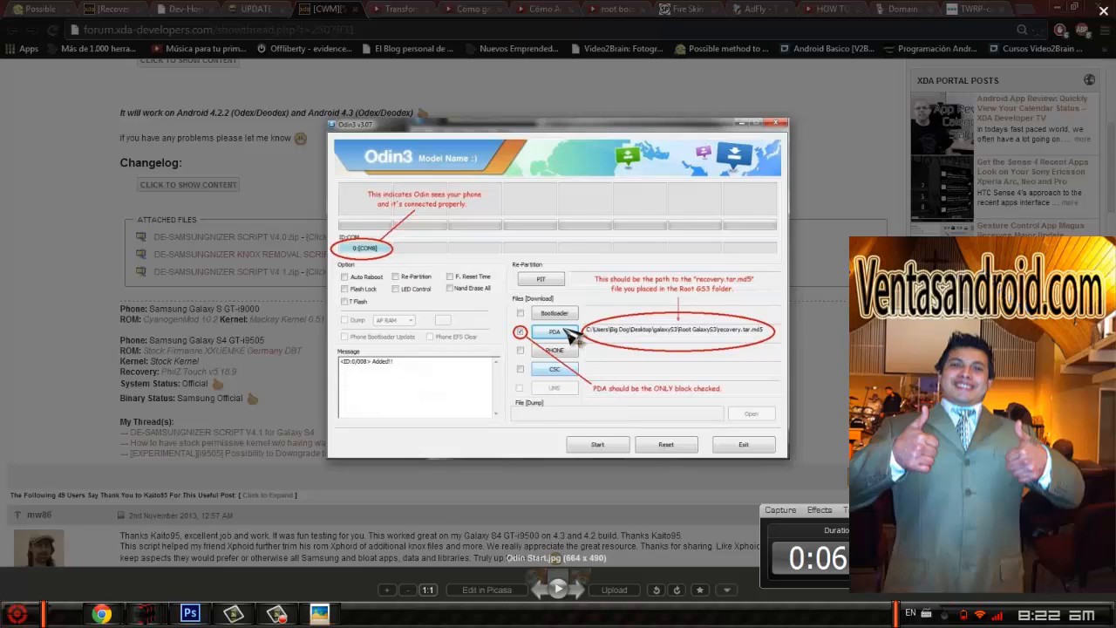
{"action": "mouse_move", "coordinate": [676, 340]}
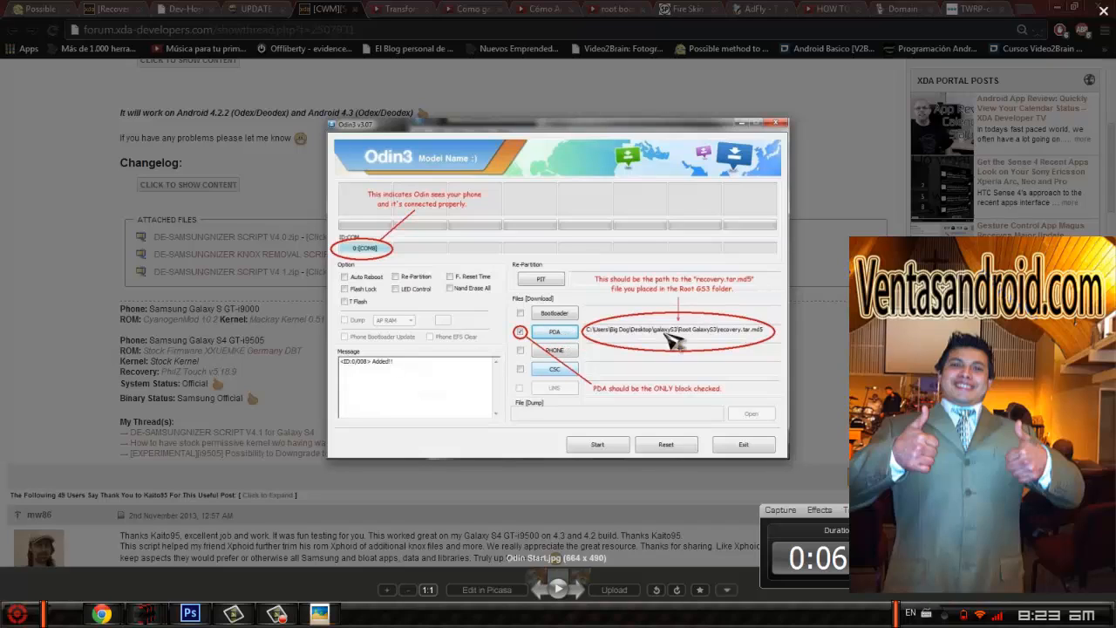
{"action": "mouse_move", "coordinate": [702, 342]}
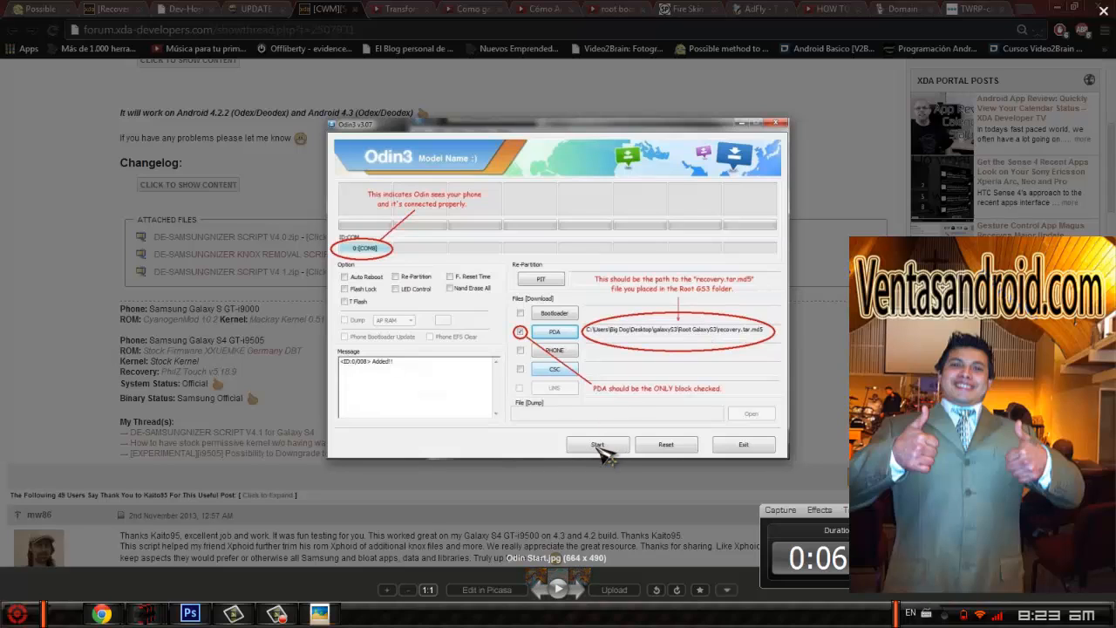
{"action": "mouse_move", "coordinate": [766, 168]}
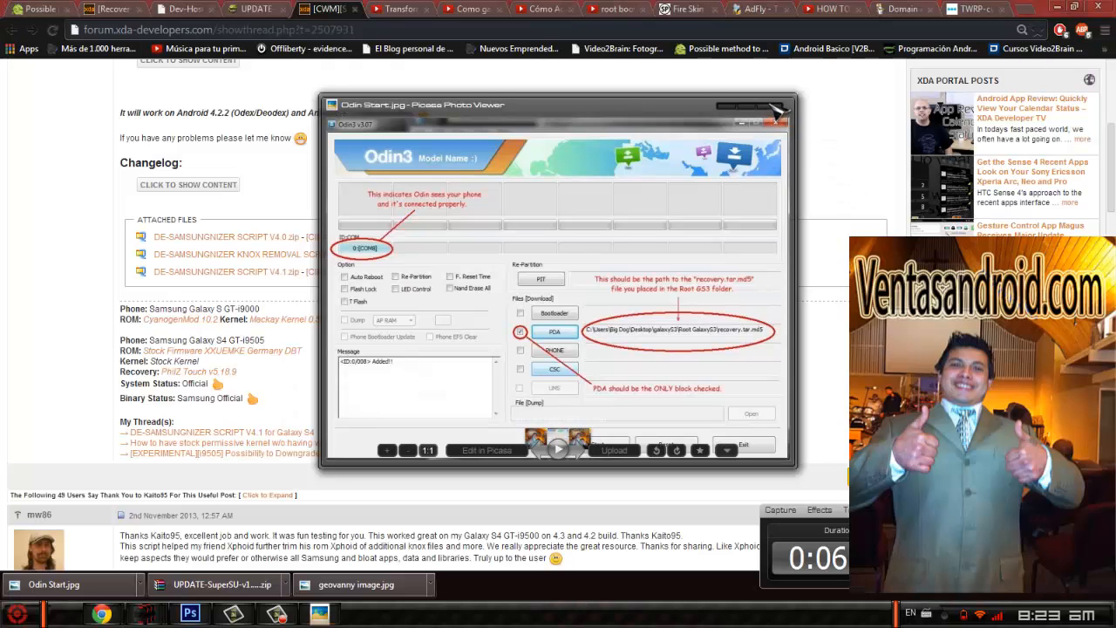
Step: Close the Odin screenshot and bring back the XDA thread with the De-Samsungnizer attachments
{"action": "left_click", "coordinate": [775, 122]}
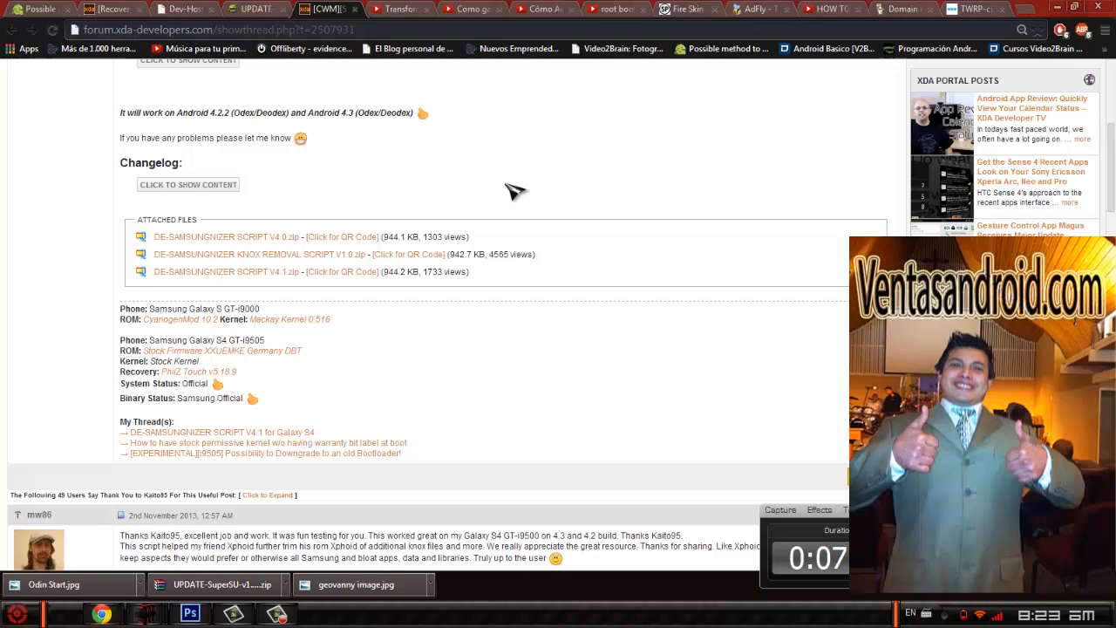
{"action": "mouse_move", "coordinate": [305, 74]}
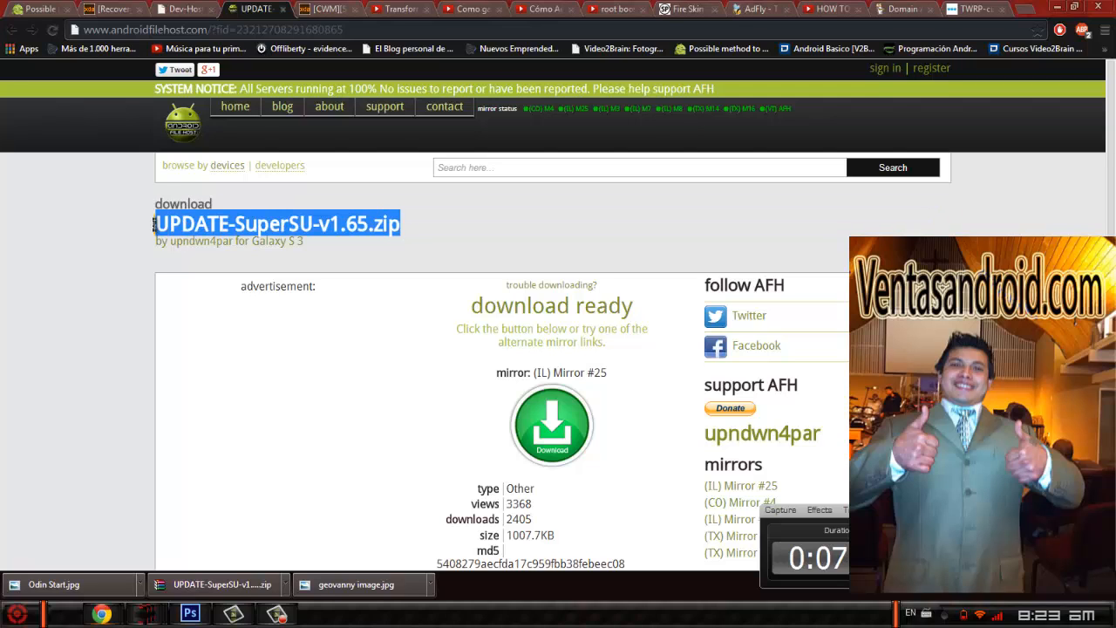
{"action": "mouse_move", "coordinate": [475, 247]}
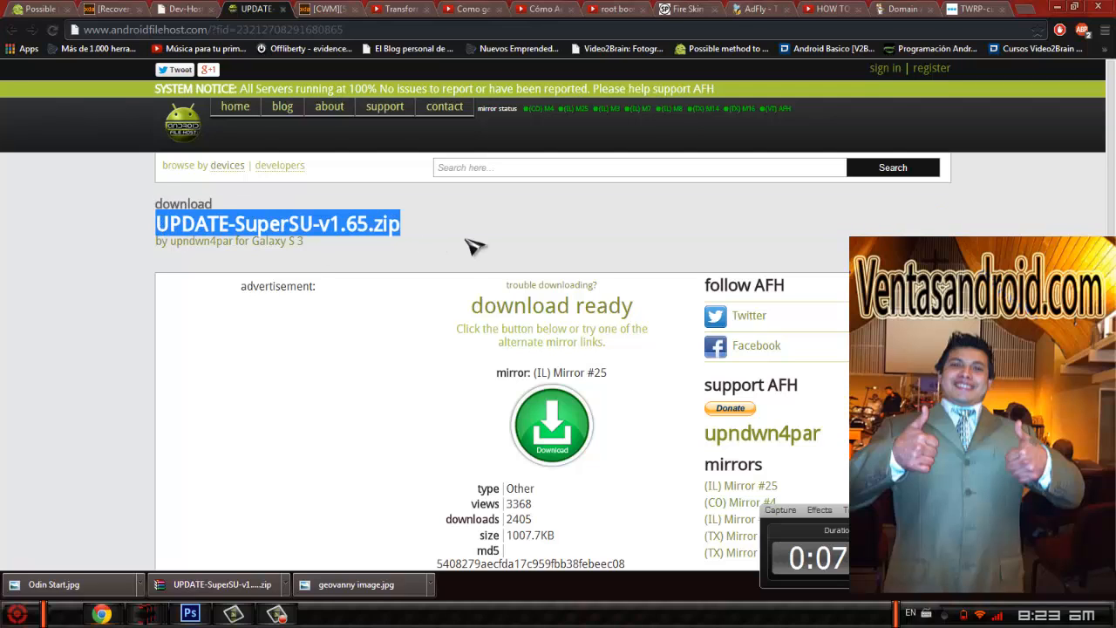
{"action": "left_click", "coordinate": [322, 9]}
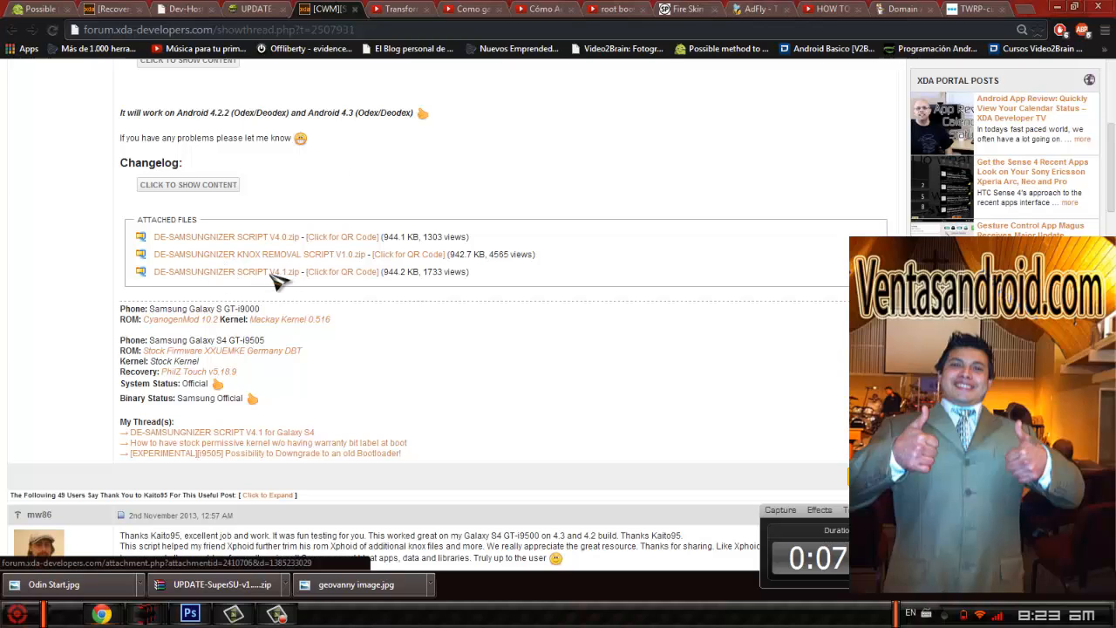
{"action": "mouse_move", "coordinate": [323, 292]}
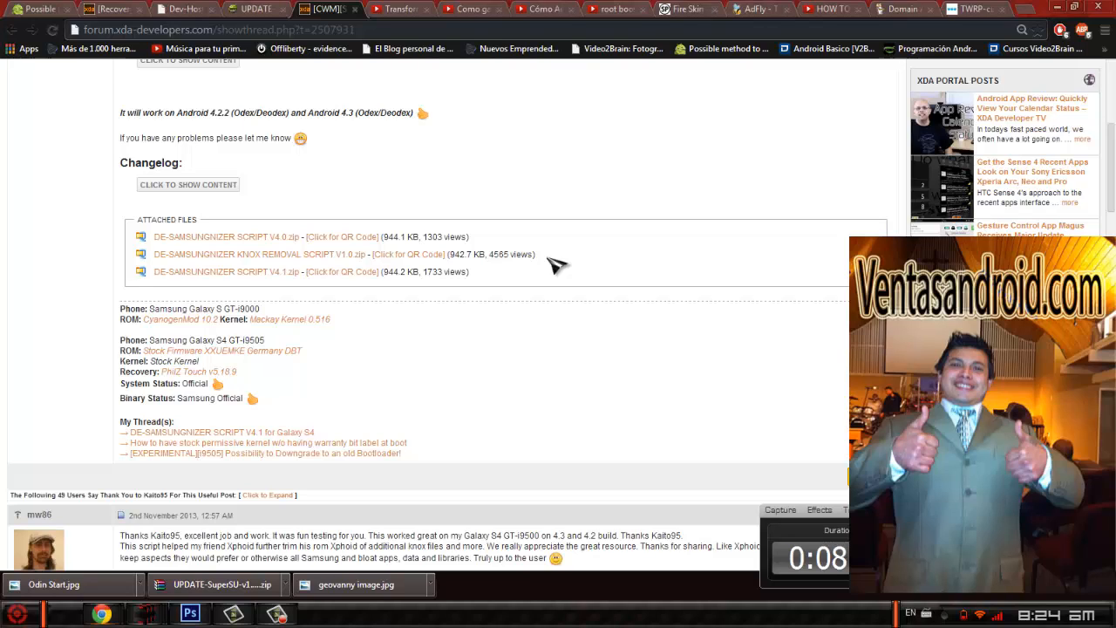
{"action": "mouse_move", "coordinate": [330, 284]}
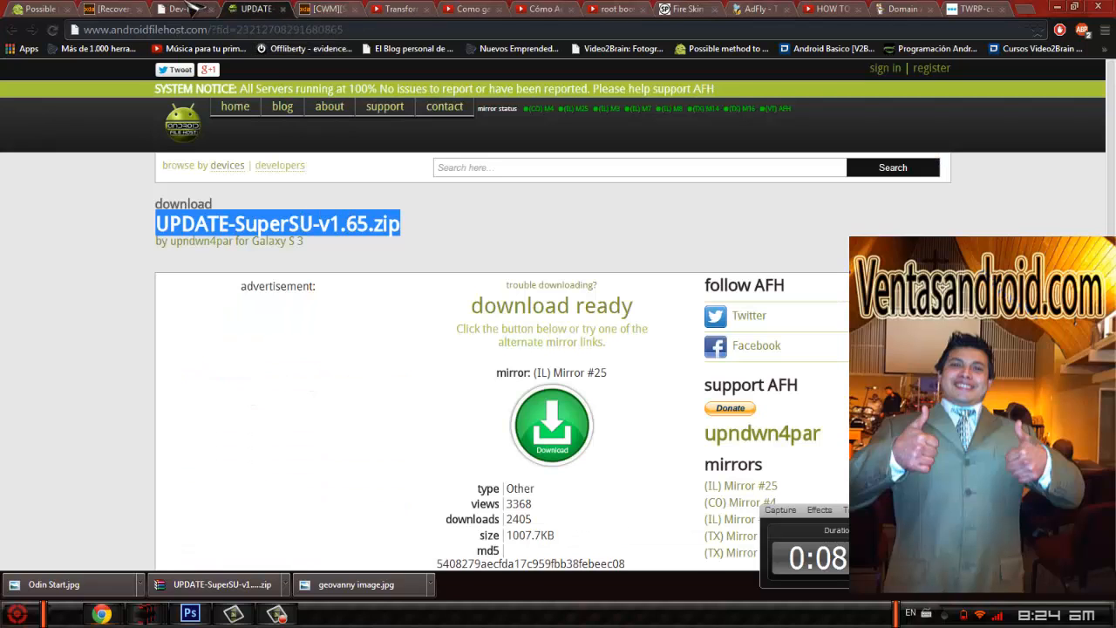
Step: Switch to the XDA tab listing CWM 6.0.4.3 and TWRP 2.6.3.0 recovery downloads
{"action": "left_click", "coordinate": [111, 9]}
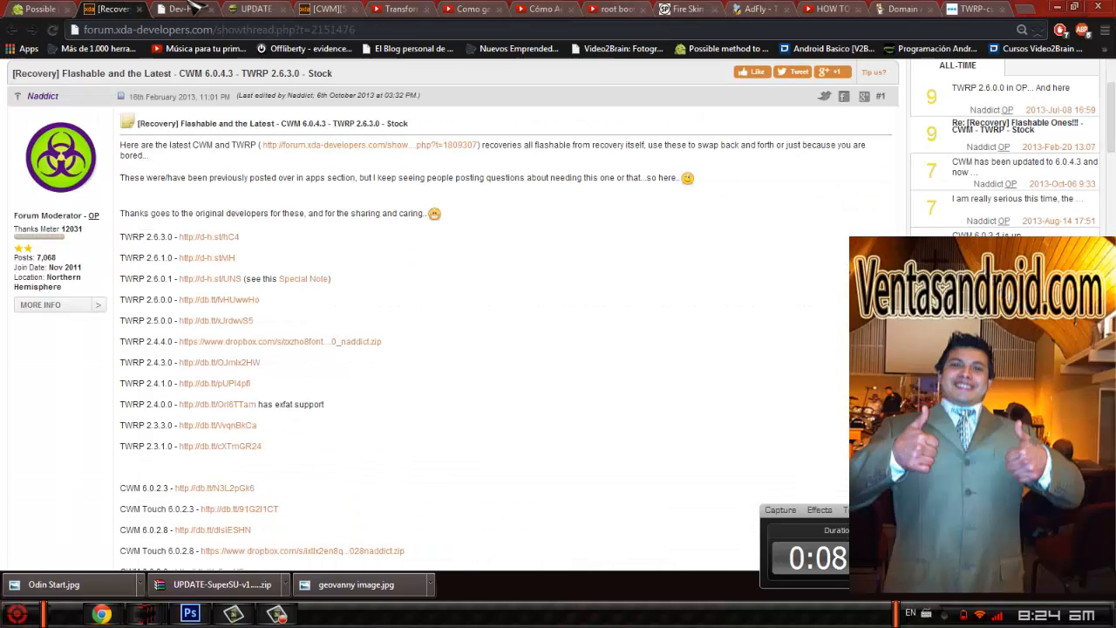
{"action": "mouse_move", "coordinate": [175, 9]}
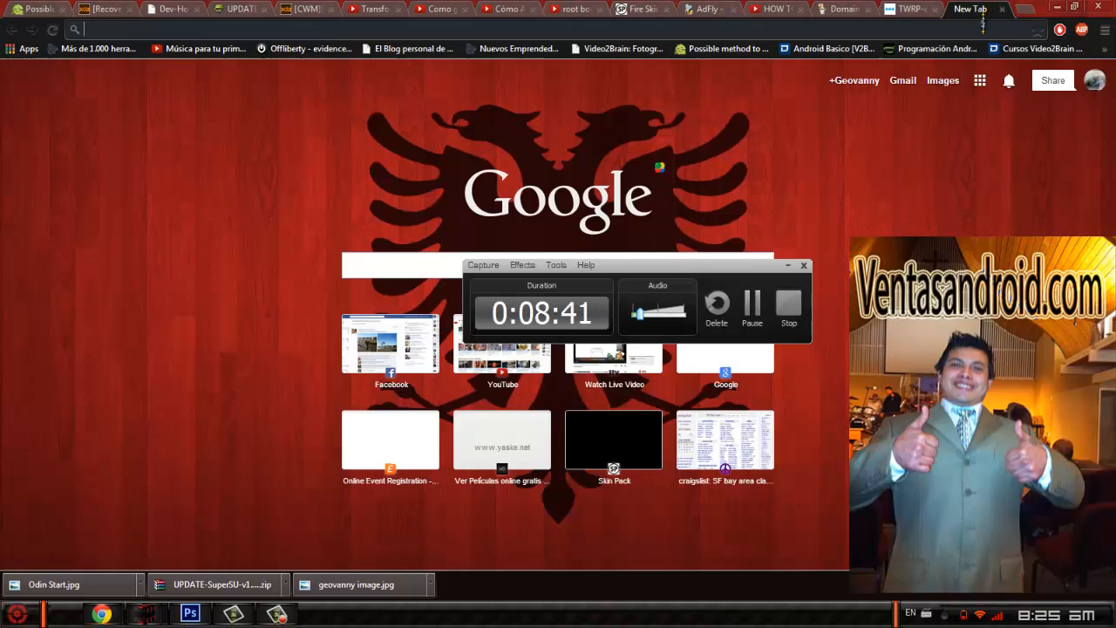
Step: Search 'wicked sensation boost mobile' and open the XDA Wicked Sensations Rom v5.0 thread
{"action": "type", "text": "wicked sensation boost mobile"}
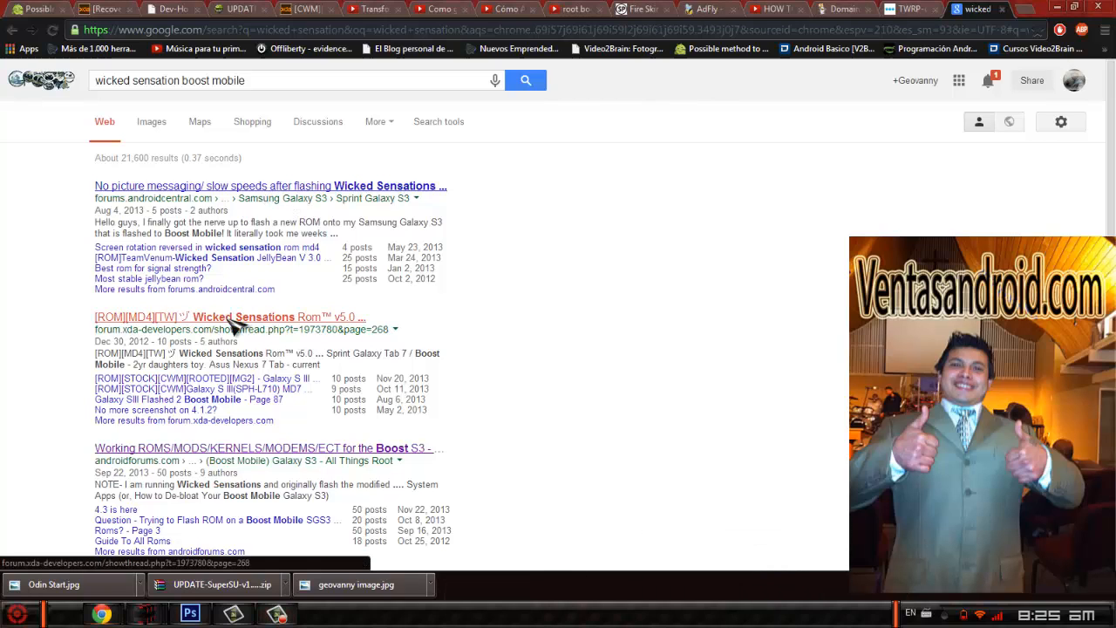
{"action": "left_click", "coordinate": [245, 317]}
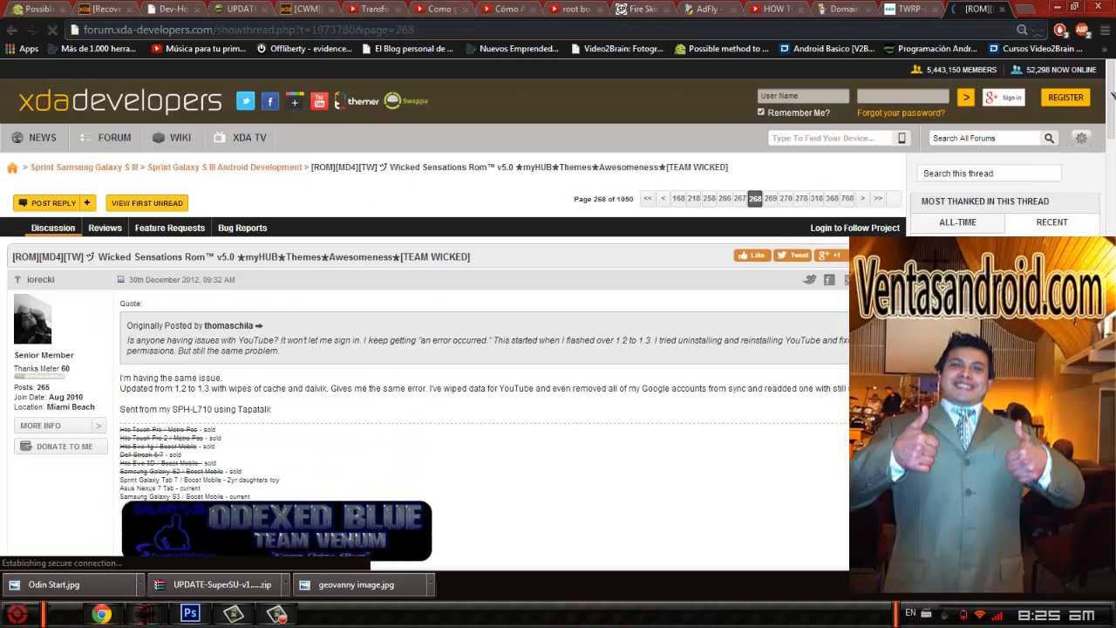
Step: Scroll the Wicked Sensations ROM thread past Features, Downloads and theme showcases to the donators list
{"action": "scroll", "scroll_direction": "down", "scroll_amount": 3}
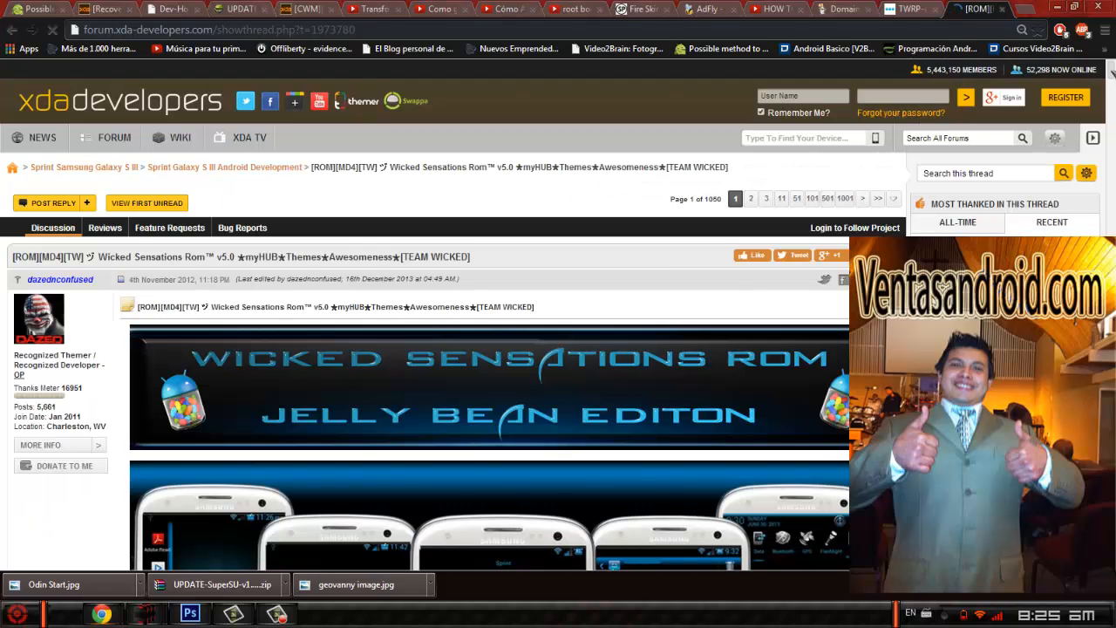
{"action": "scroll", "scroll_direction": "down", "scroll_amount": 3}
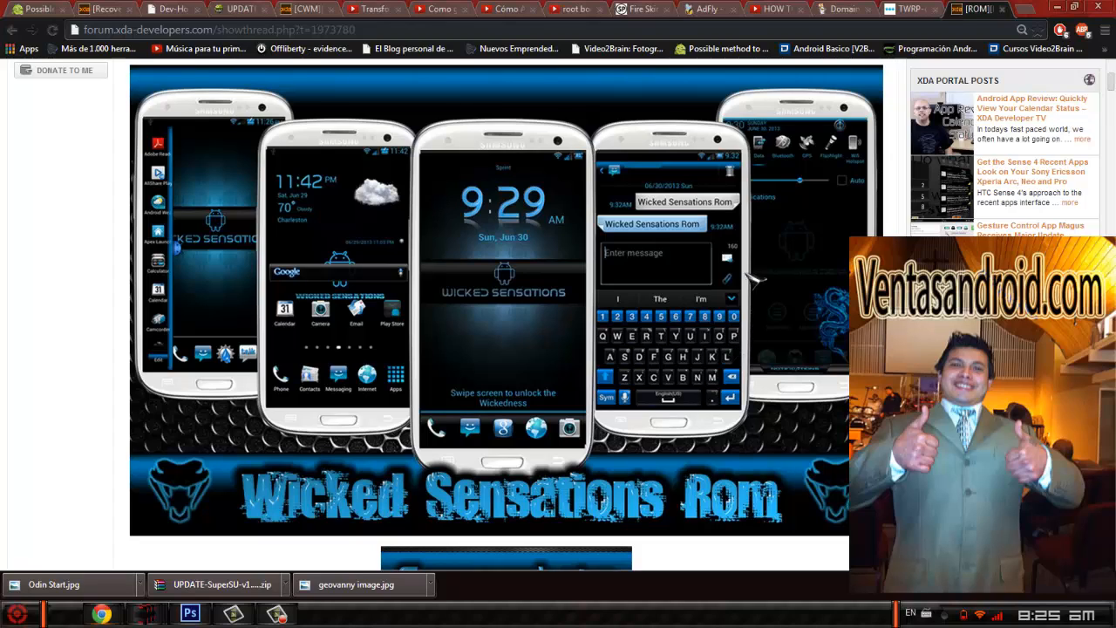
{"action": "mouse_move", "coordinate": [318, 327]}
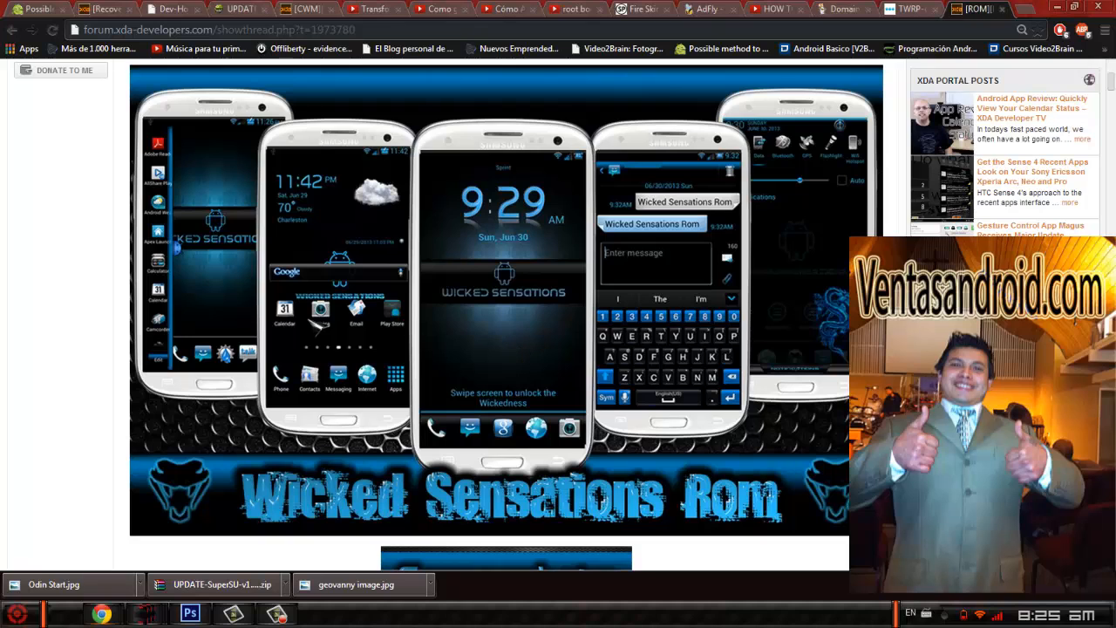
{"action": "mouse_move", "coordinate": [1107, 82]}
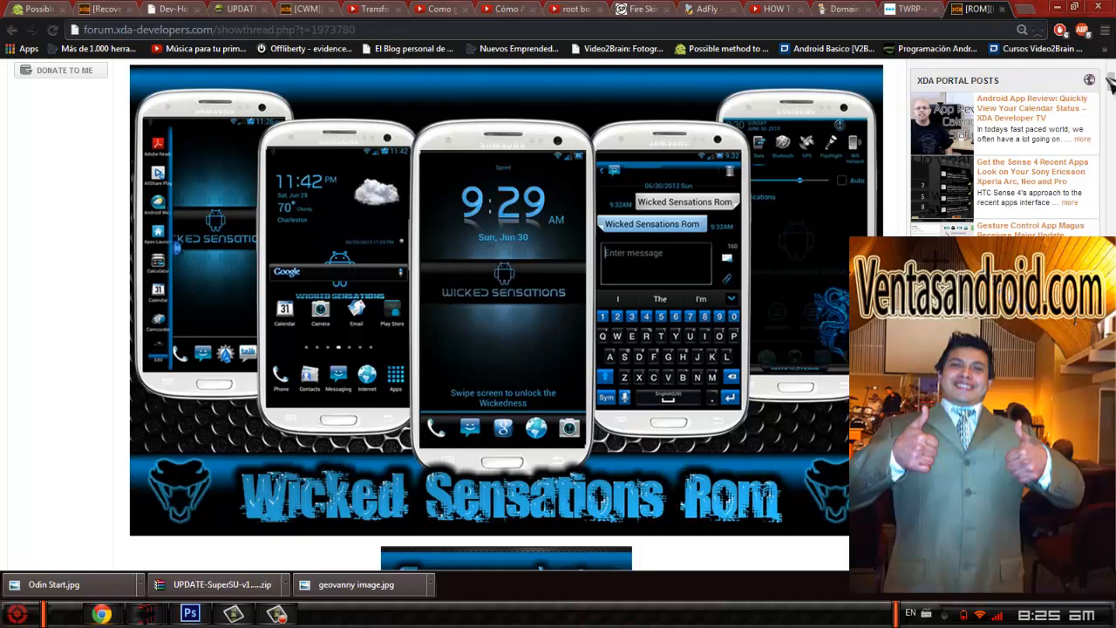
{"action": "scroll", "scroll_direction": "down", "scroll_amount": 3}
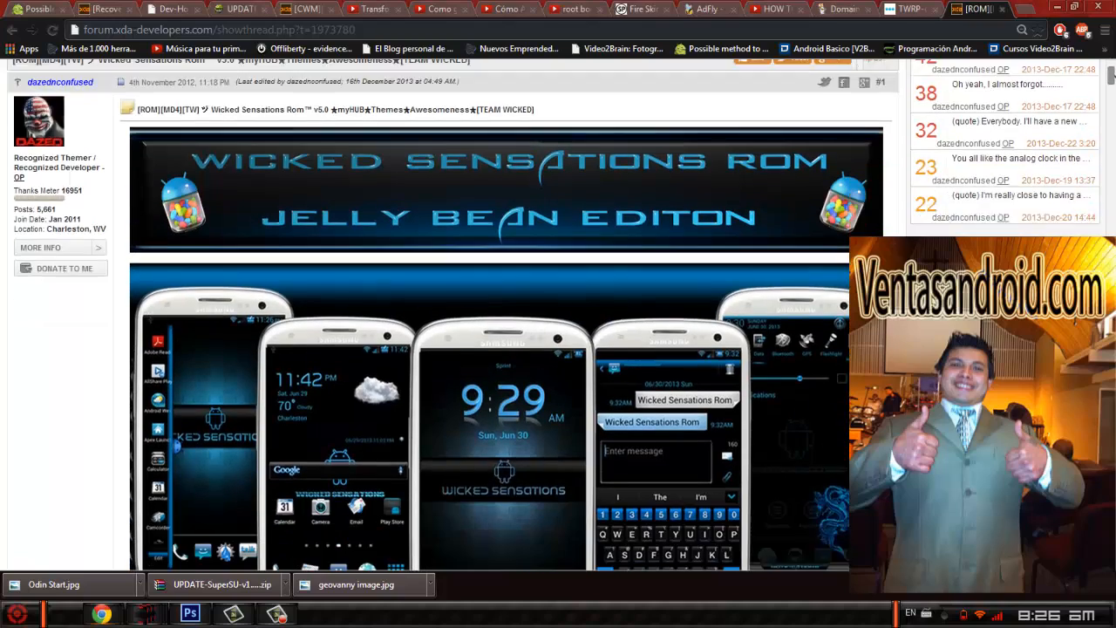
{"action": "scroll", "scroll_direction": "down", "scroll_amount": 3}
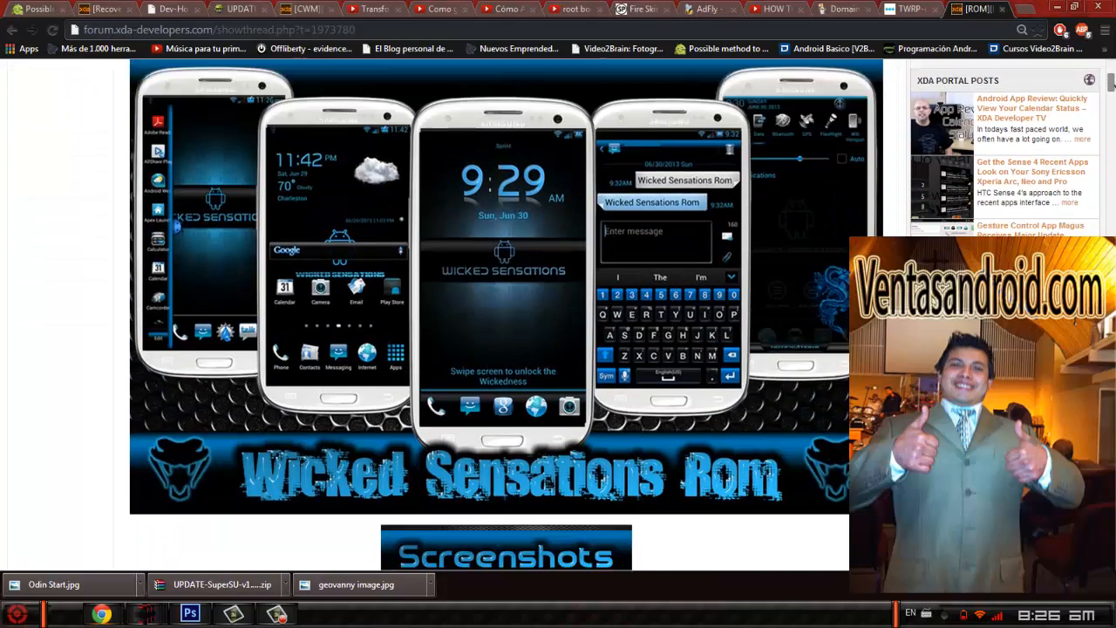
{"action": "scroll", "scroll_direction": "down", "scroll_amount": 3}
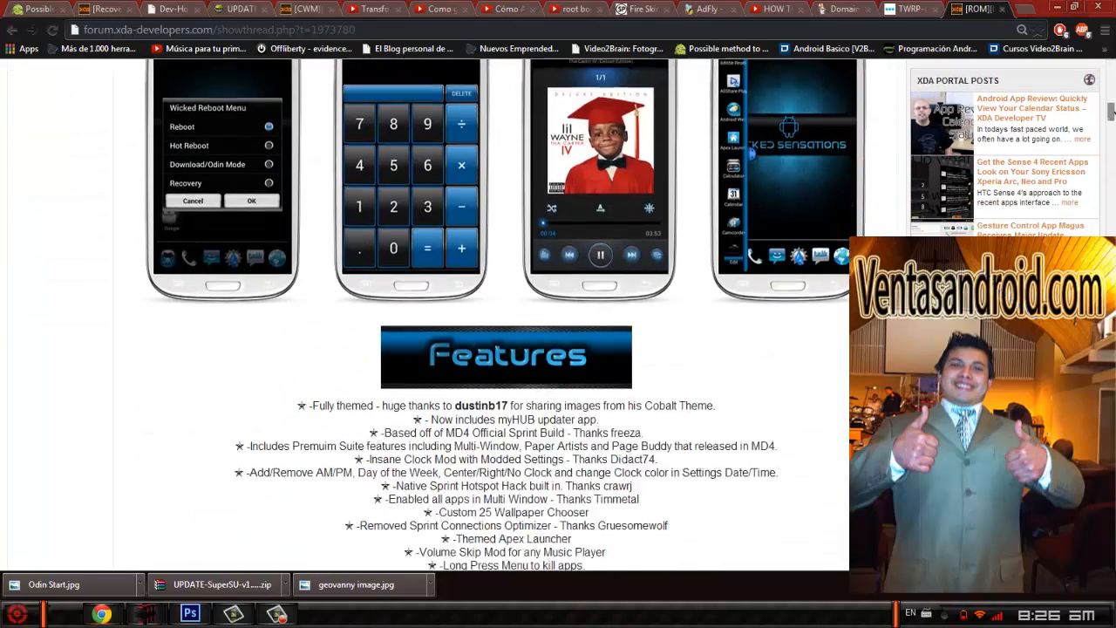
{"action": "scroll", "scroll_direction": "down", "scroll_amount": 3}
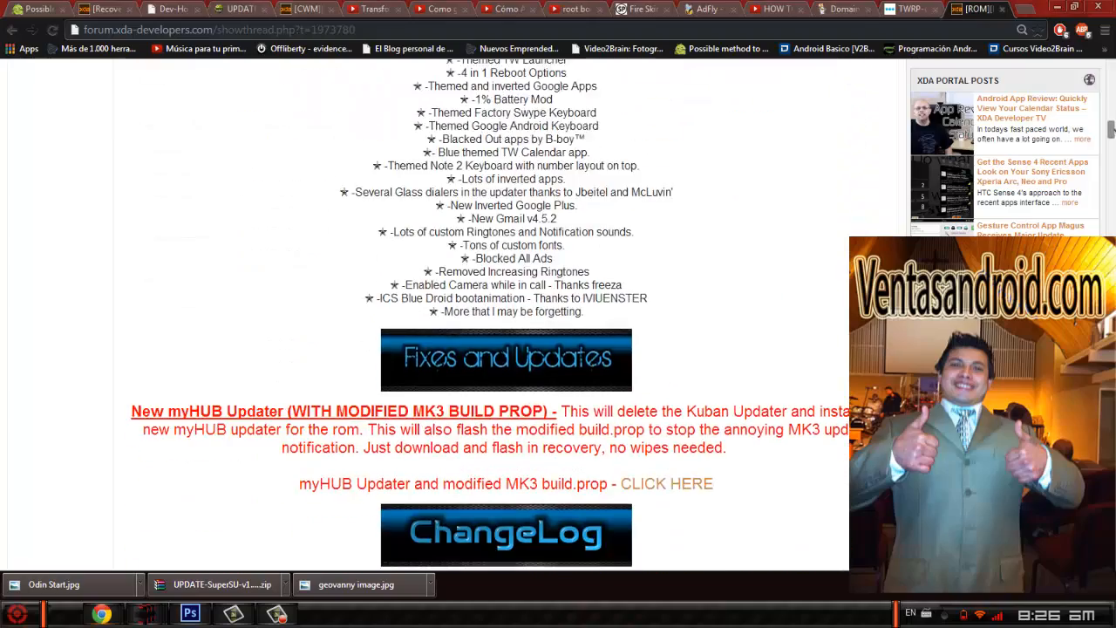
{"action": "scroll", "scroll_direction": "down", "scroll_amount": 3}
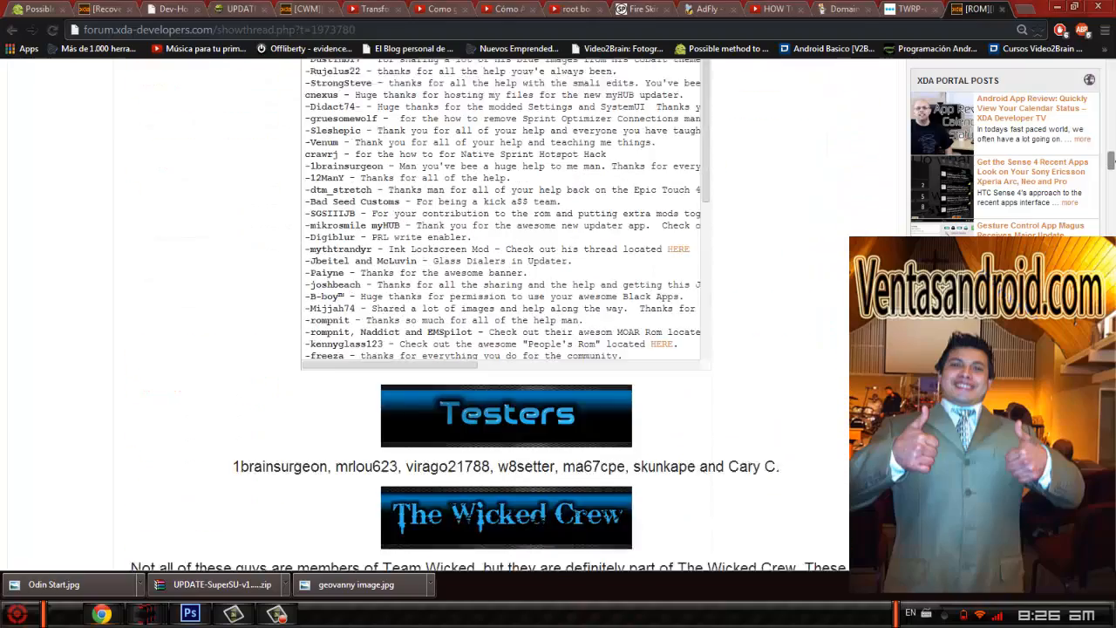
{"action": "scroll", "scroll_direction": "down", "scroll_amount": 3}
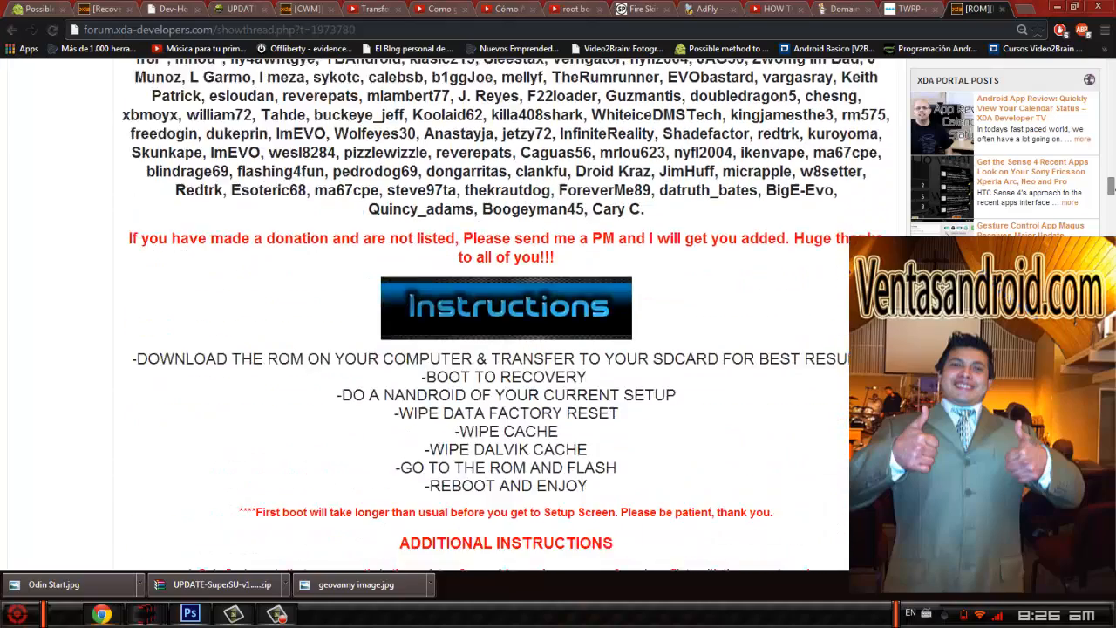
{"action": "scroll", "scroll_direction": "down", "scroll_amount": 3}
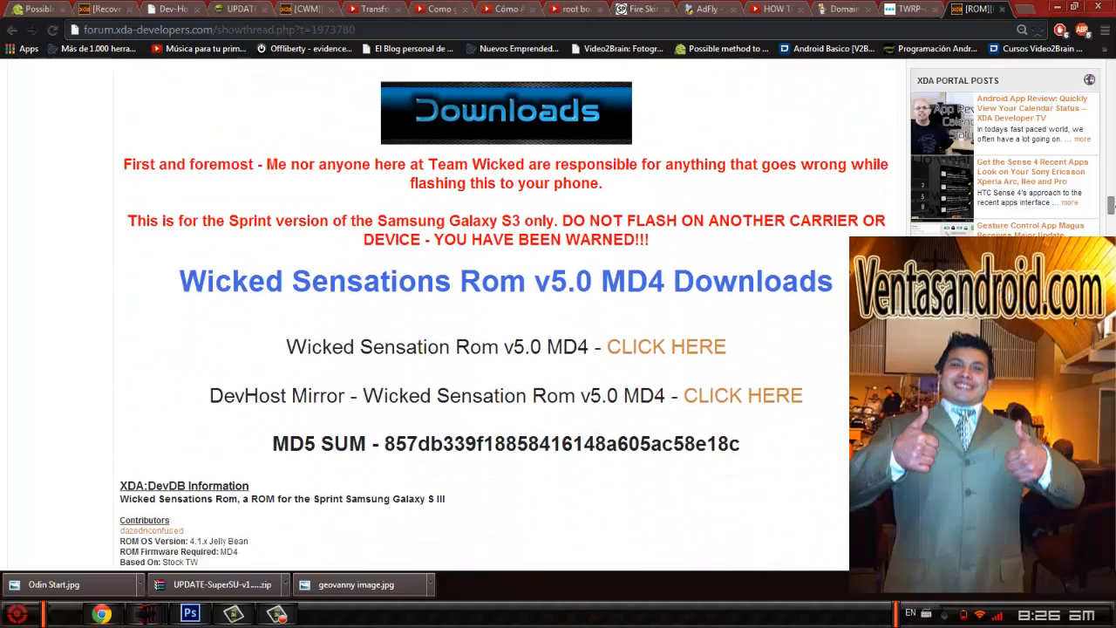
{"action": "scroll", "scroll_direction": "down", "scroll_amount": 3}
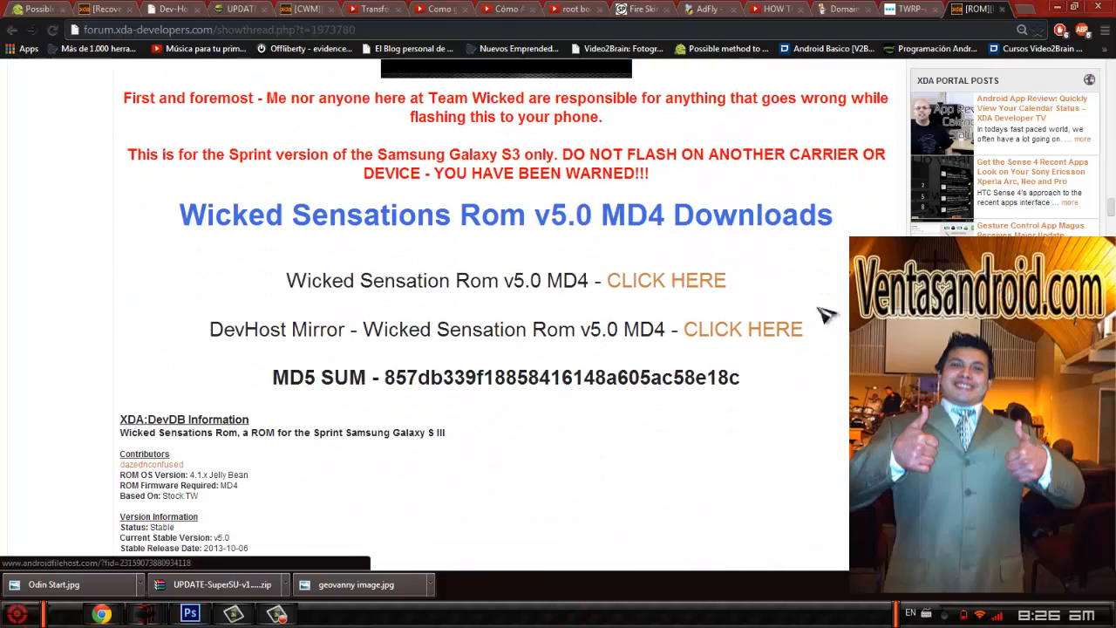
{"action": "scroll", "scroll_direction": "down", "scroll_amount": 3}
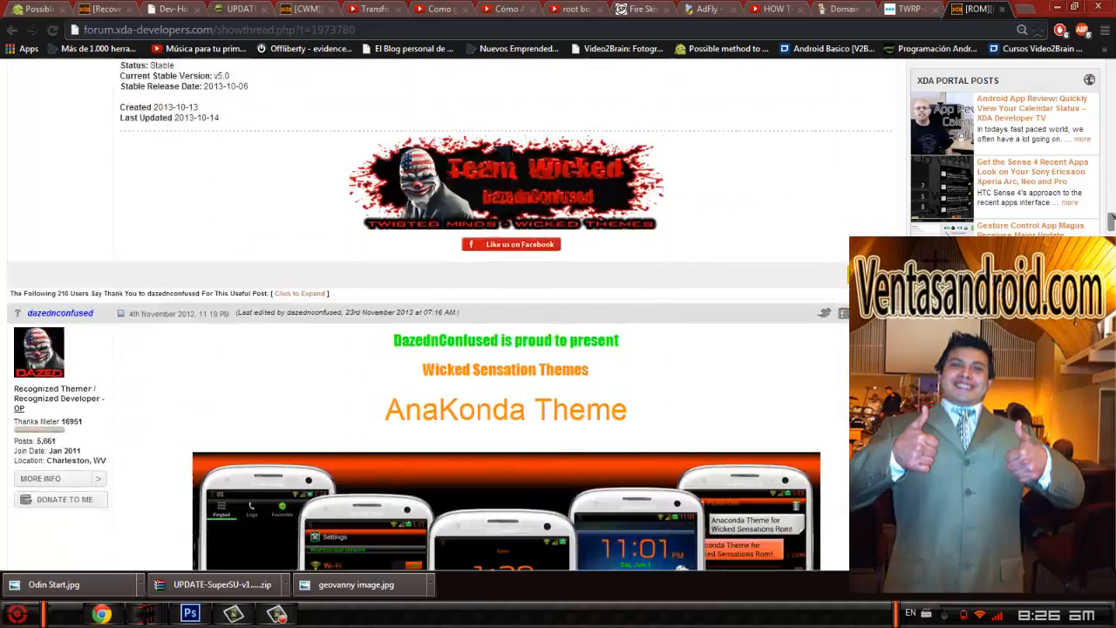
{"action": "scroll", "scroll_direction": "down", "scroll_amount": 3}
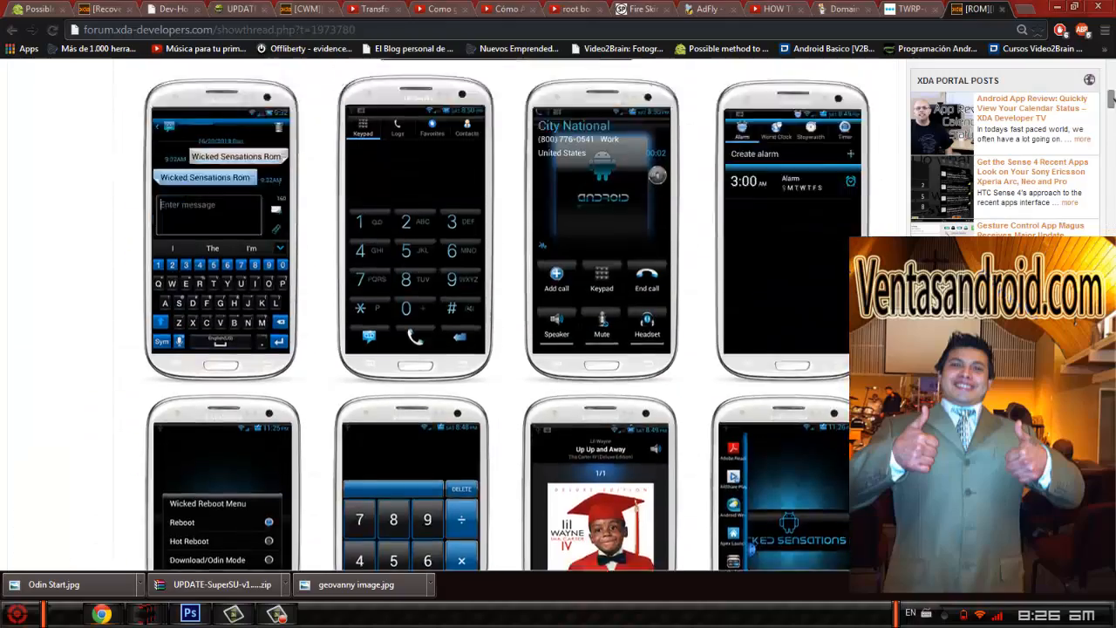
{"action": "scroll", "scroll_direction": "down", "scroll_amount": 3}
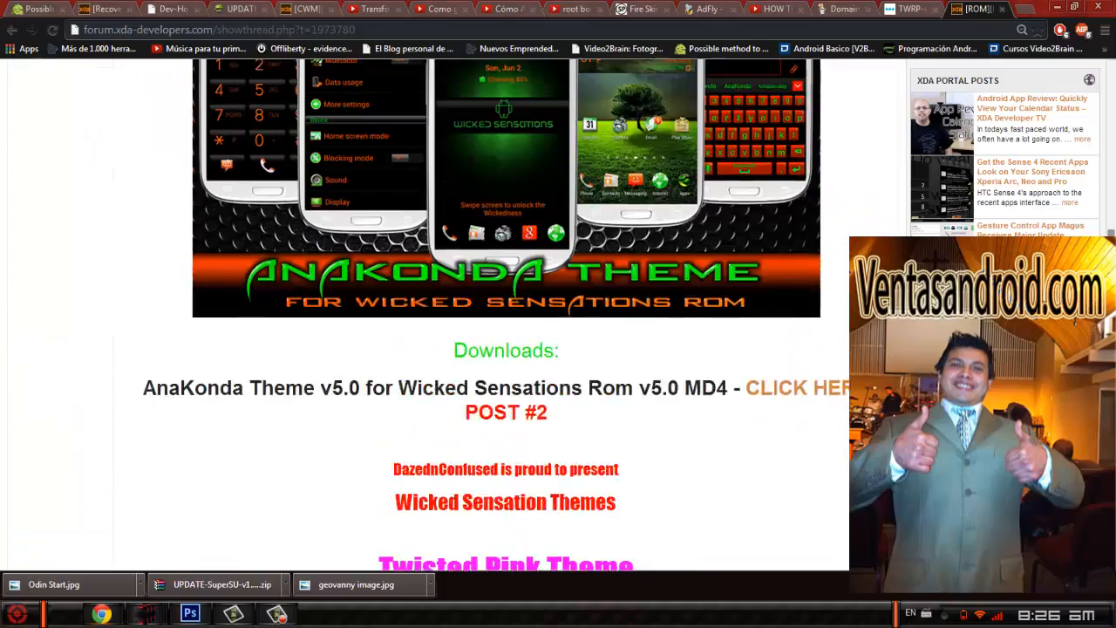
{"action": "scroll", "scroll_direction": "down", "scroll_amount": 3}
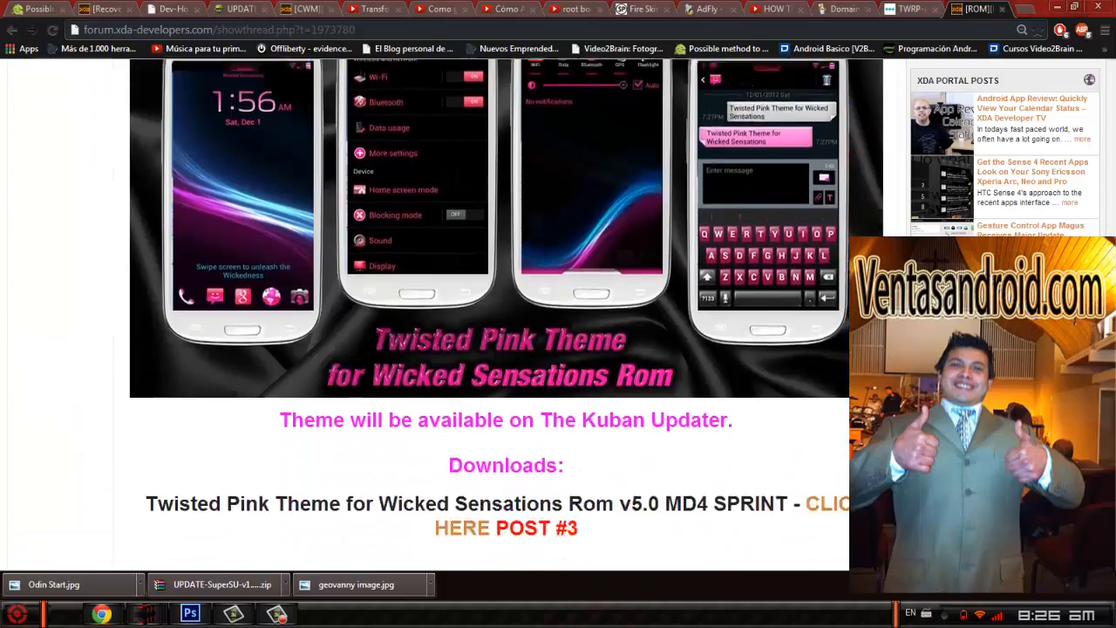
{"action": "scroll", "scroll_direction": "down", "scroll_amount": 3}
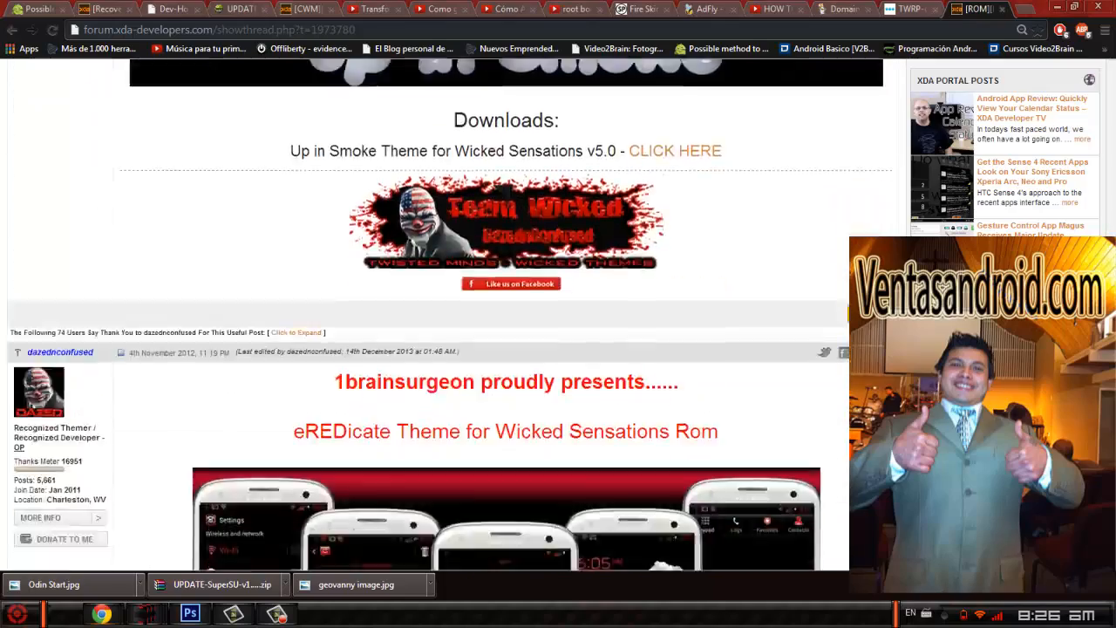
{"action": "scroll", "scroll_direction": "down", "scroll_amount": 3}
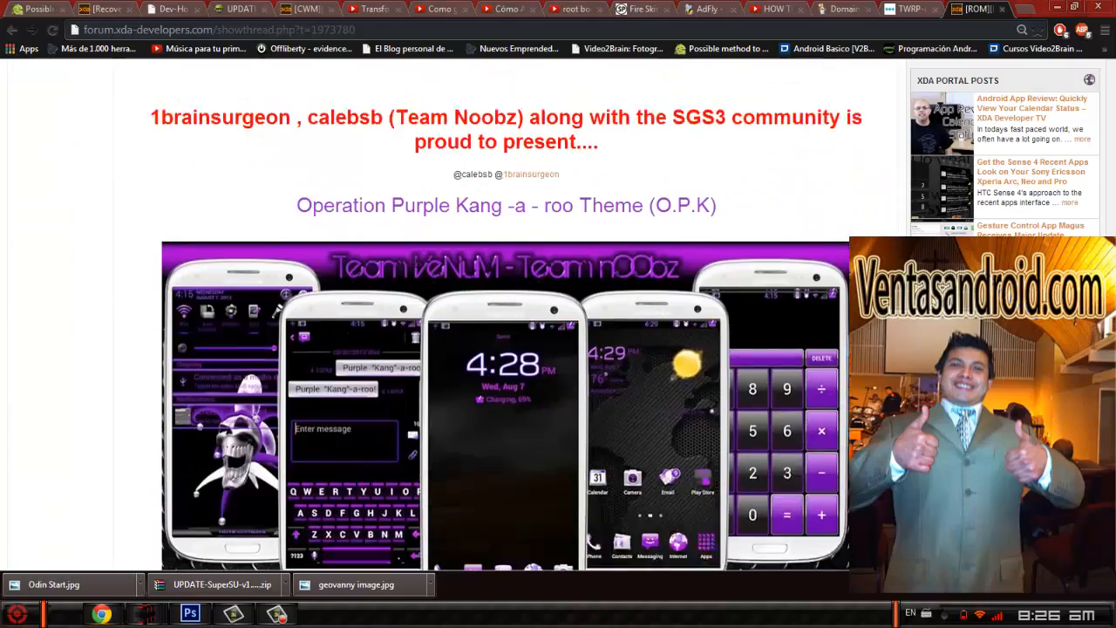
{"action": "scroll", "scroll_direction": "down", "scroll_amount": 3}
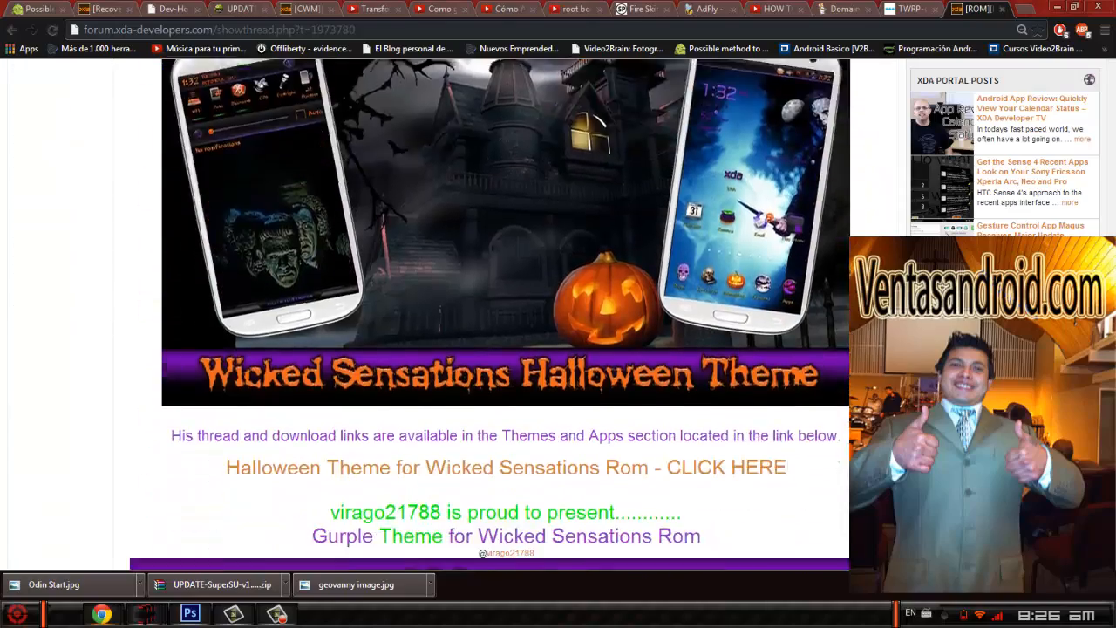
{"action": "scroll", "scroll_direction": "down", "scroll_amount": 3}
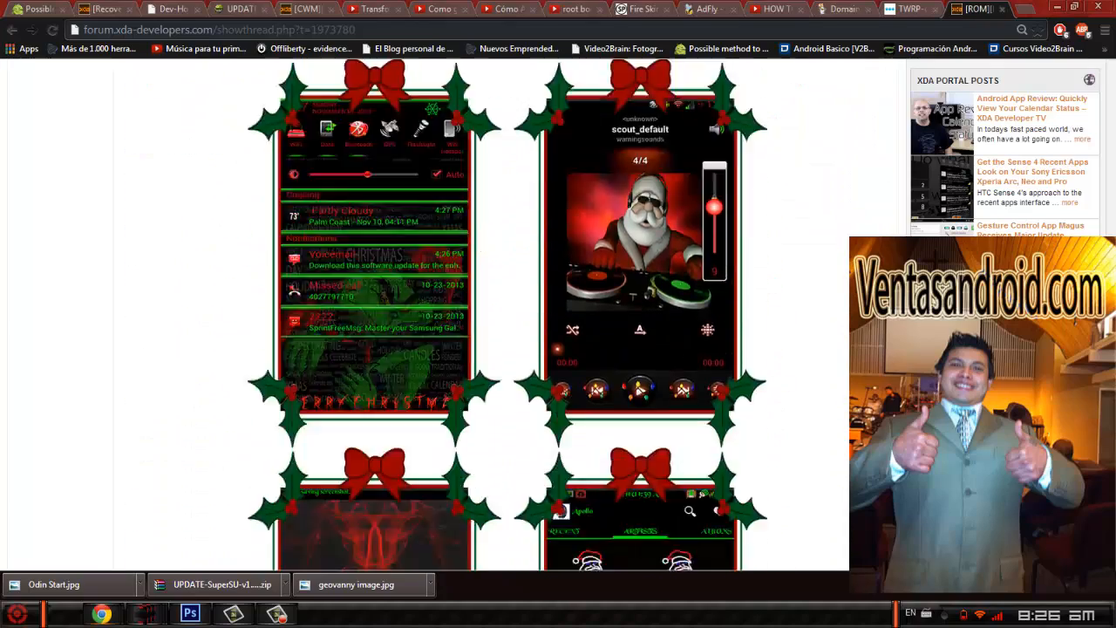
{"action": "scroll", "scroll_direction": "down", "scroll_amount": 3}
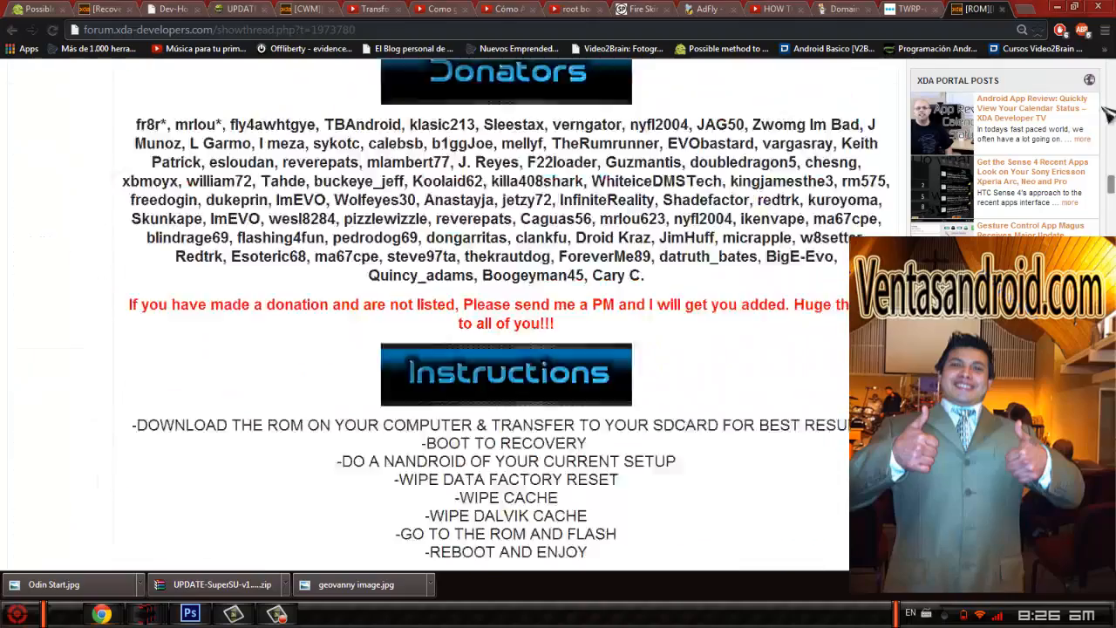